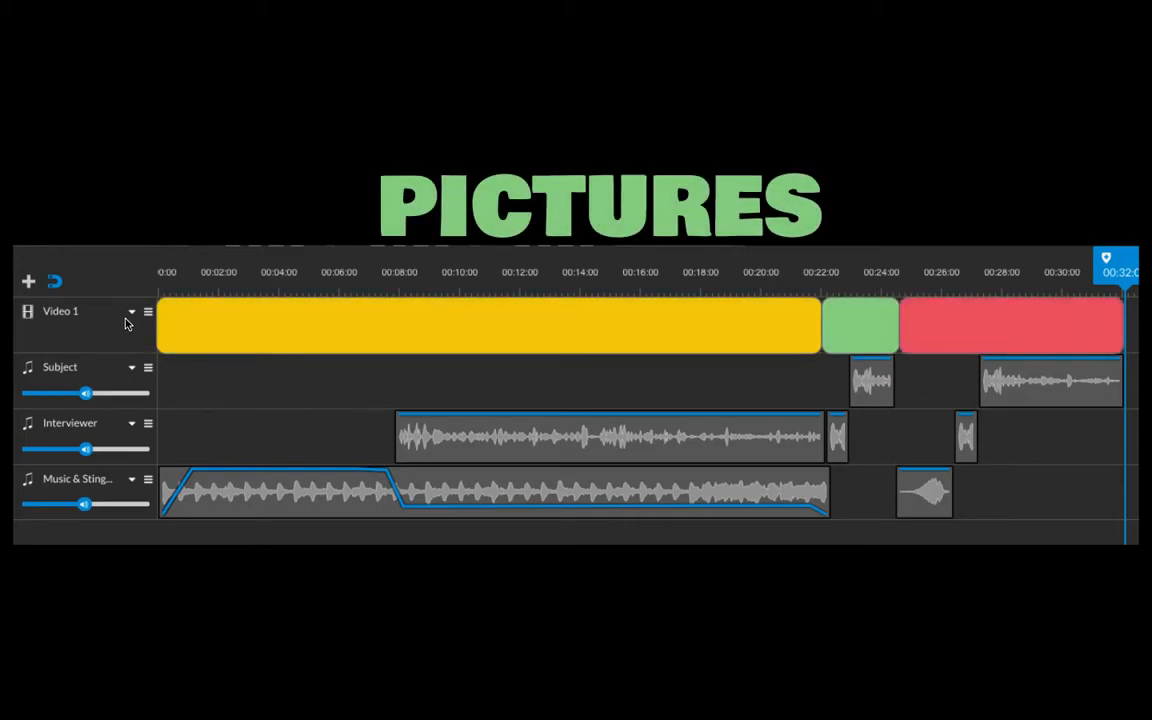
mouse_move(248, 330)
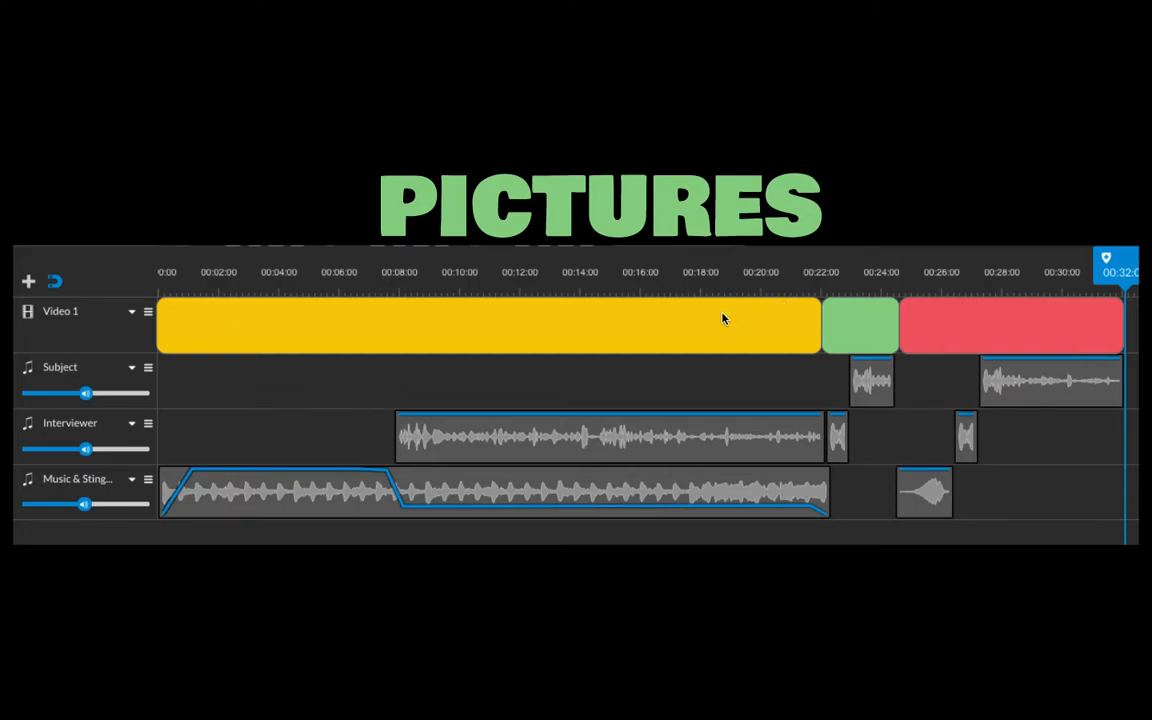
mouse_move(852, 324)
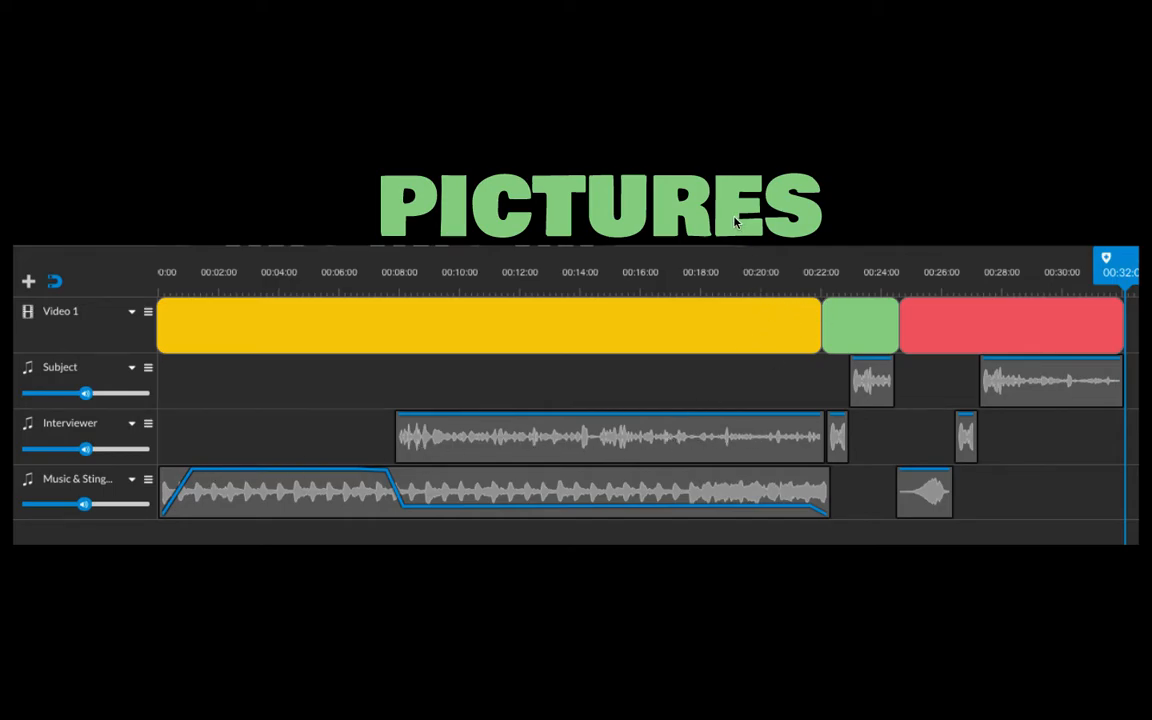
mouse_move(924, 192)
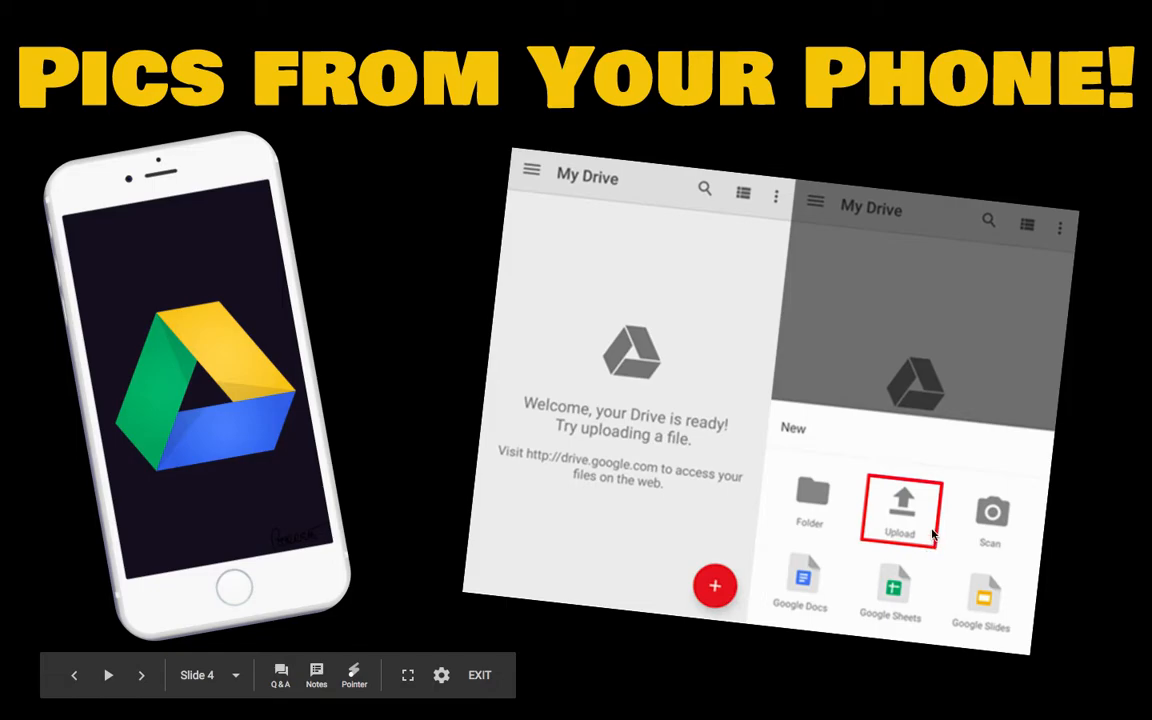
mouse_move(944, 516)
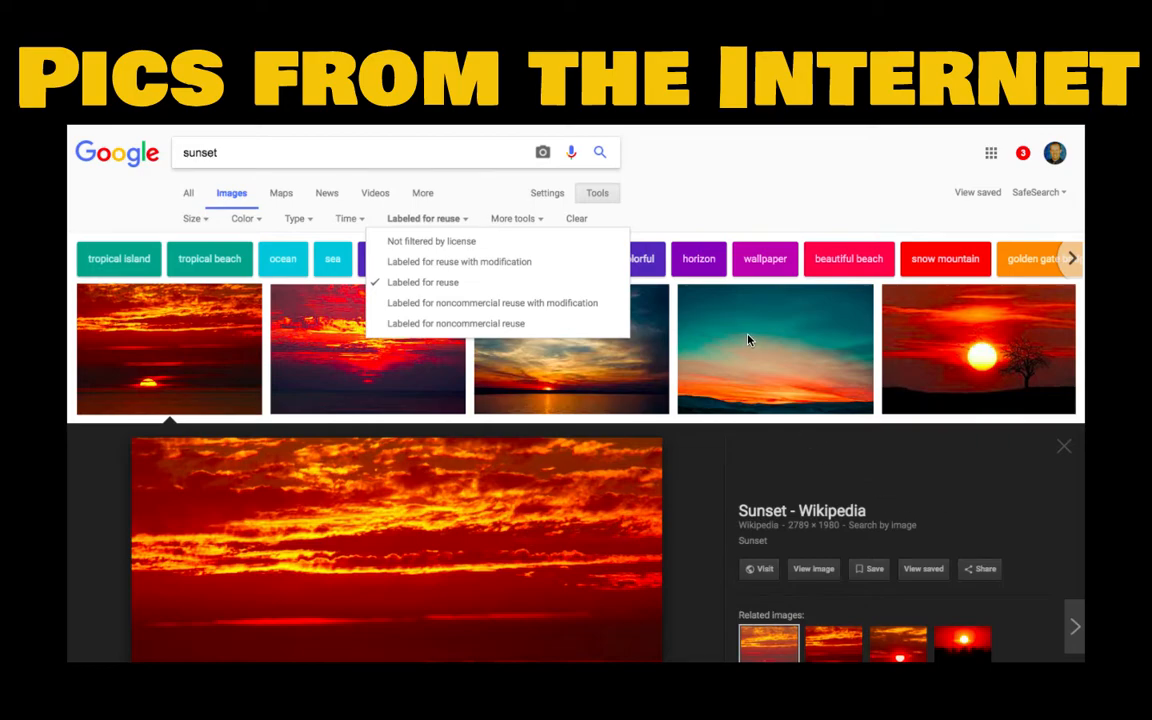
mouse_move(212, 168)
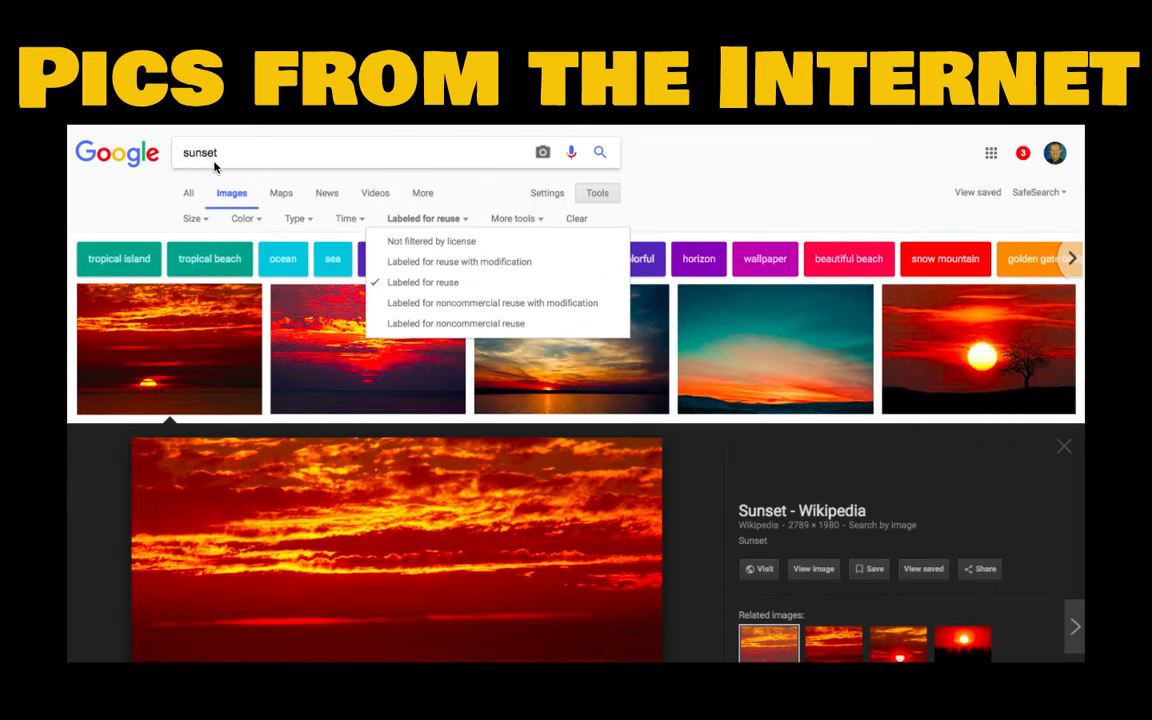
mouse_move(164, 206)
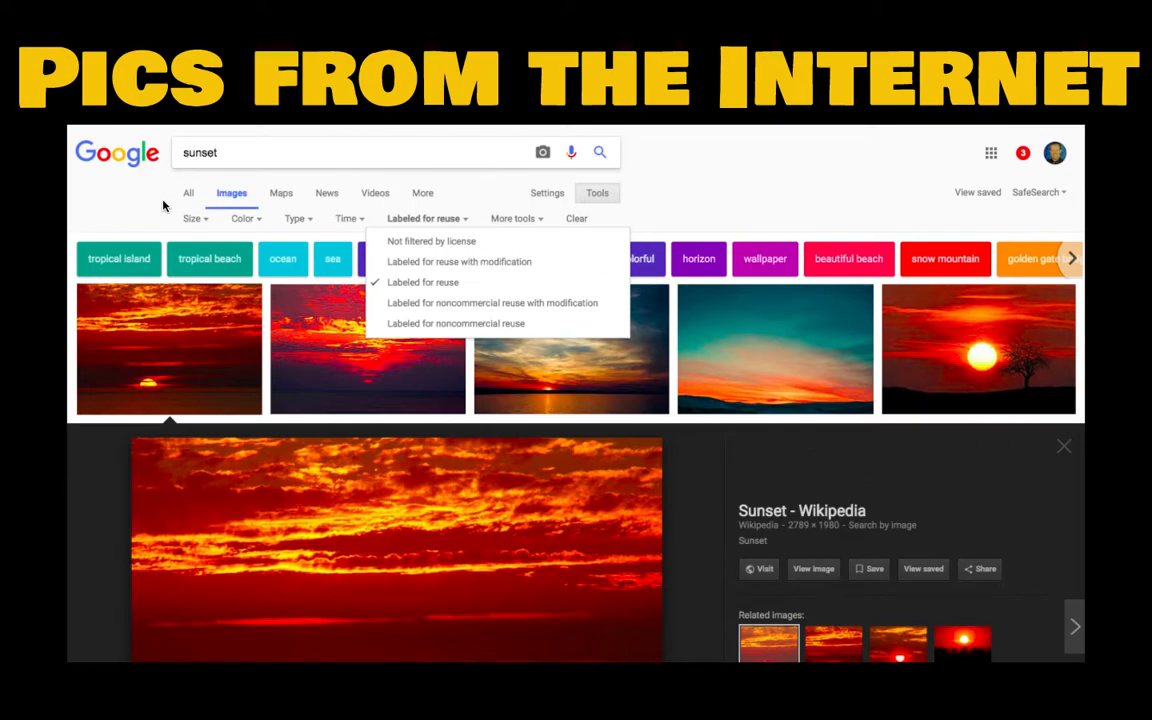
mouse_move(220, 228)
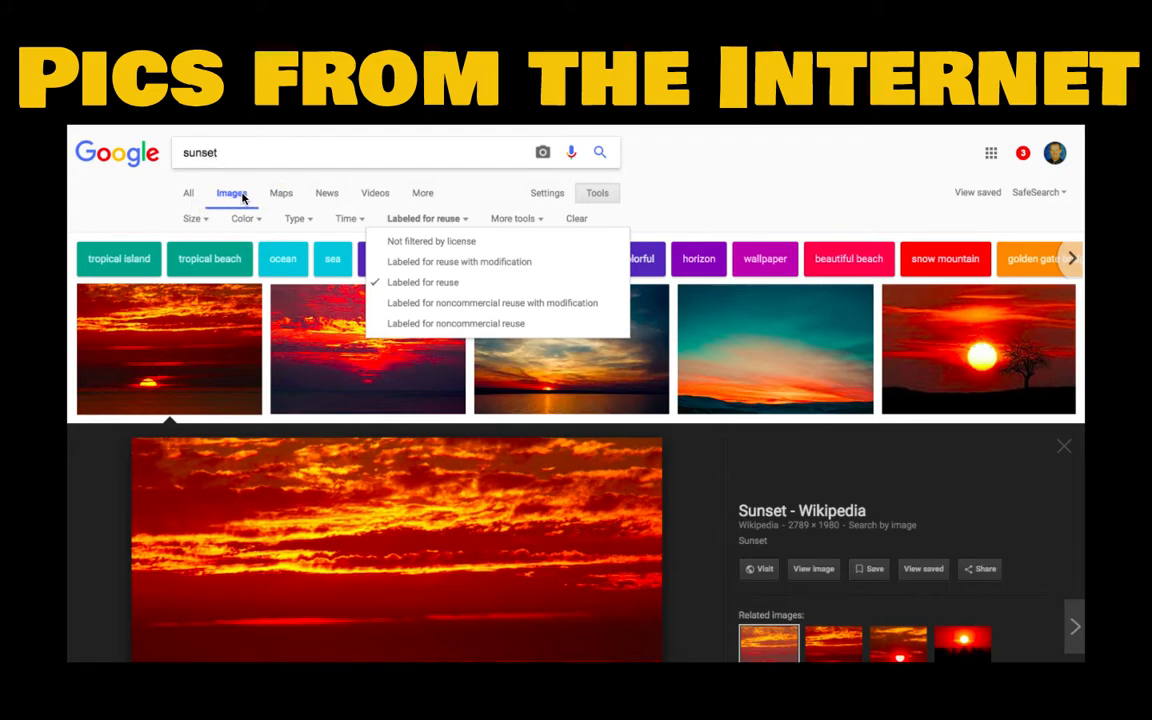
mouse_move(424, 198)
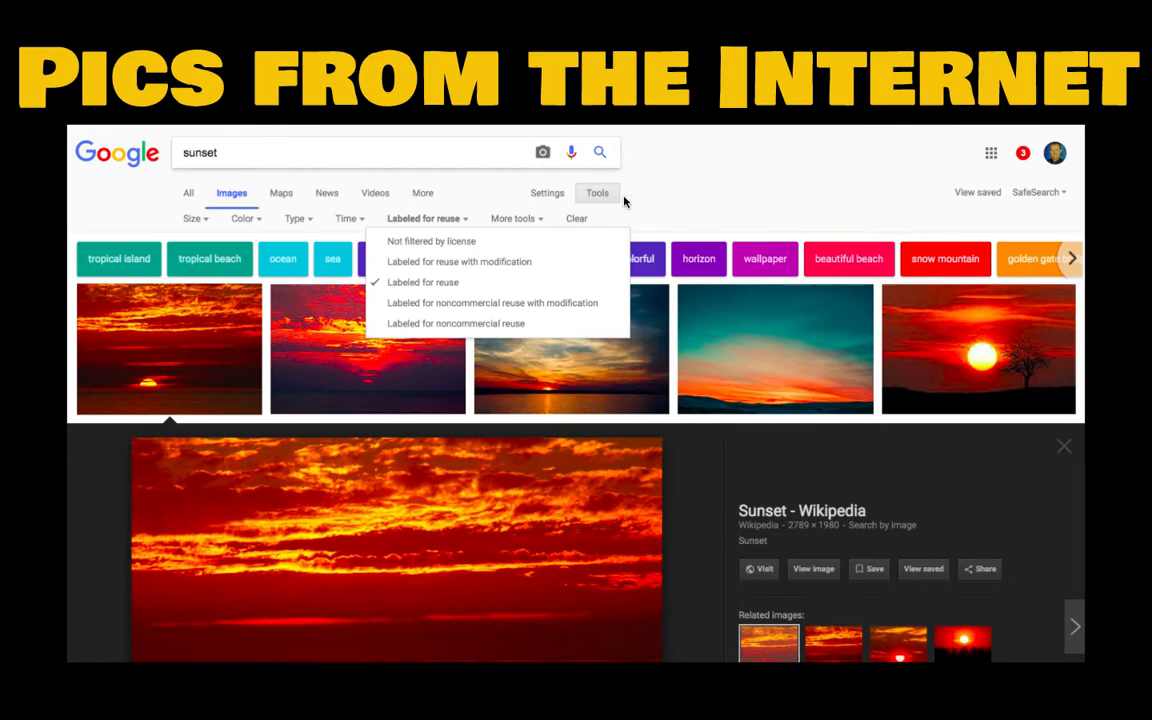
mouse_move(304, 228)
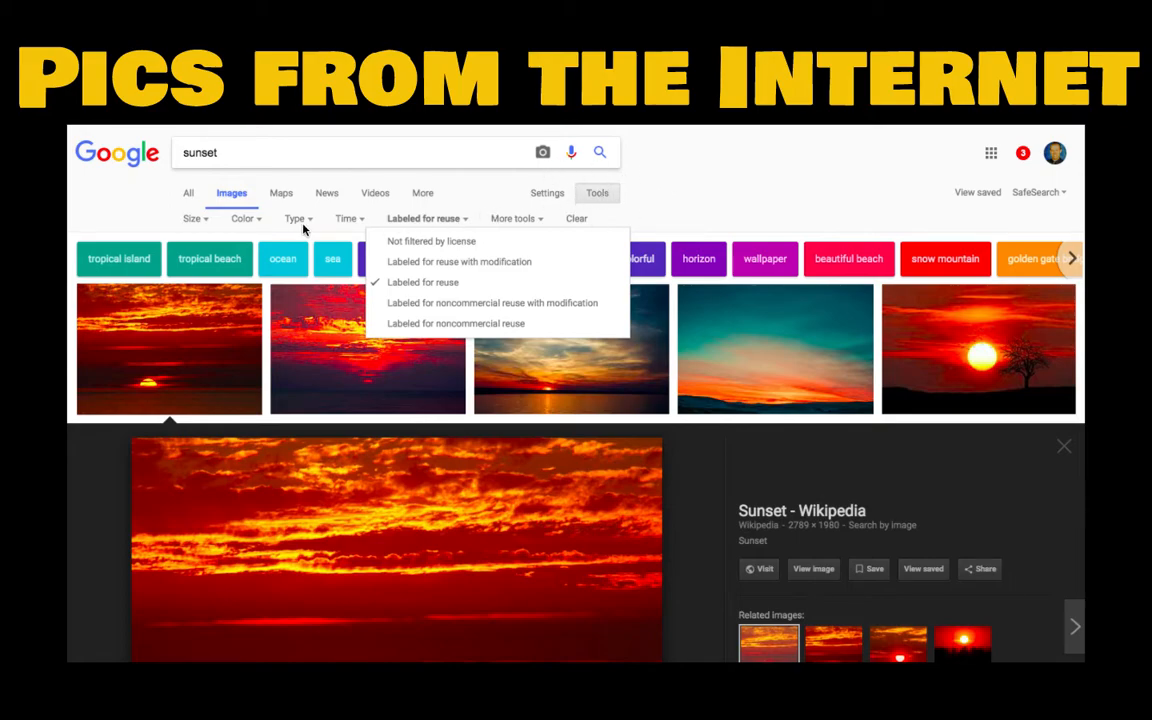
mouse_move(616, 224)
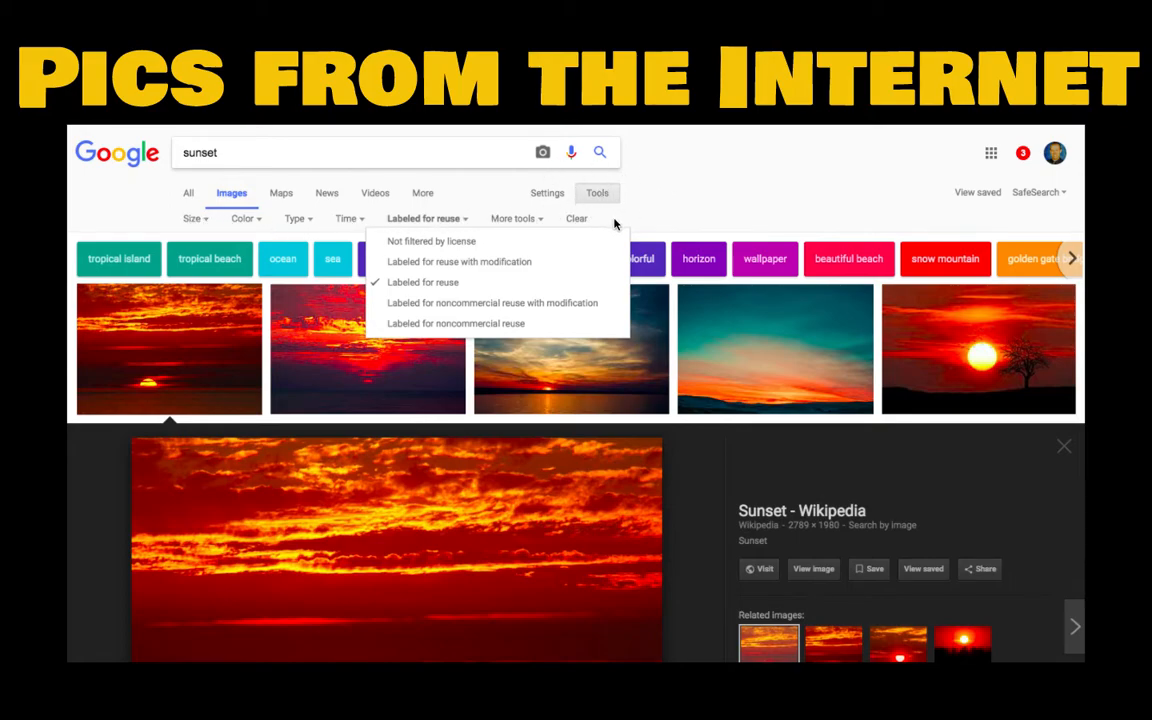
mouse_move(444, 224)
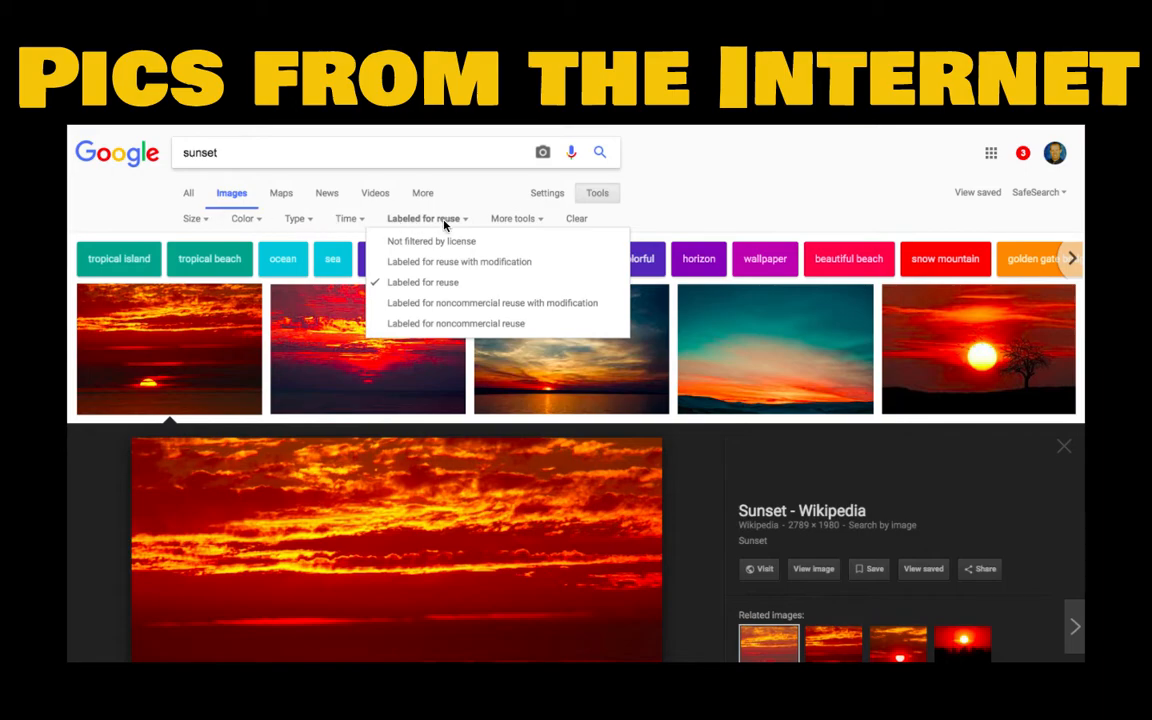
mouse_move(458, 228)
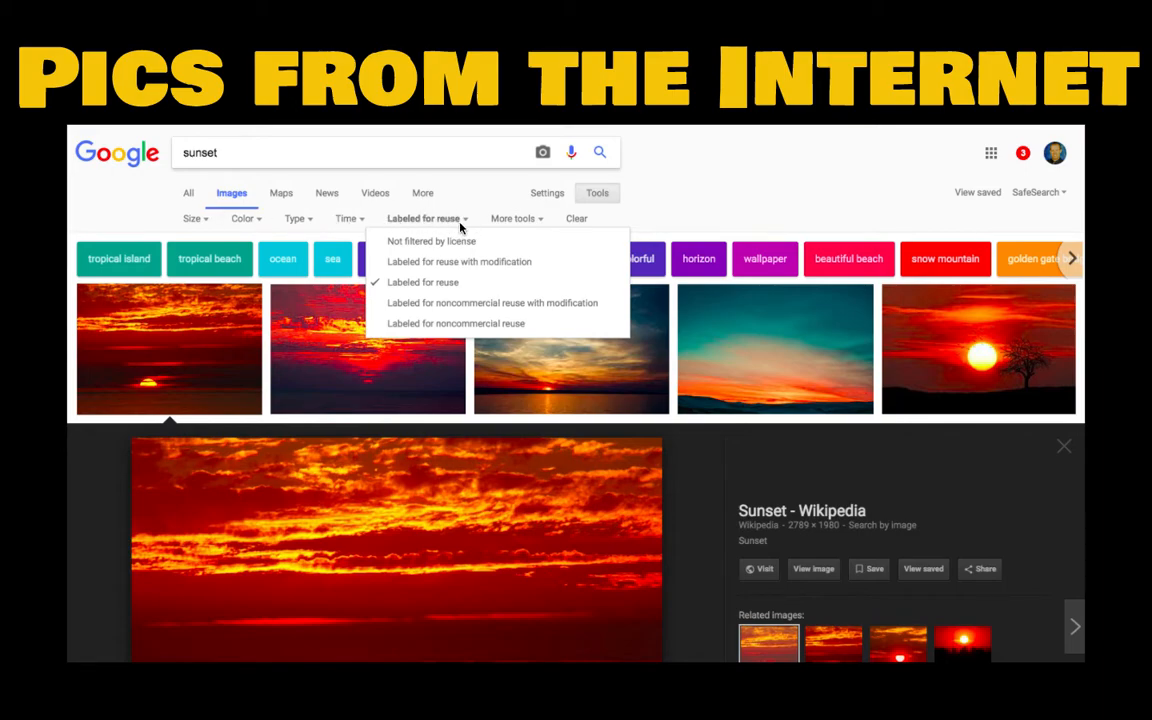
mouse_move(440, 220)
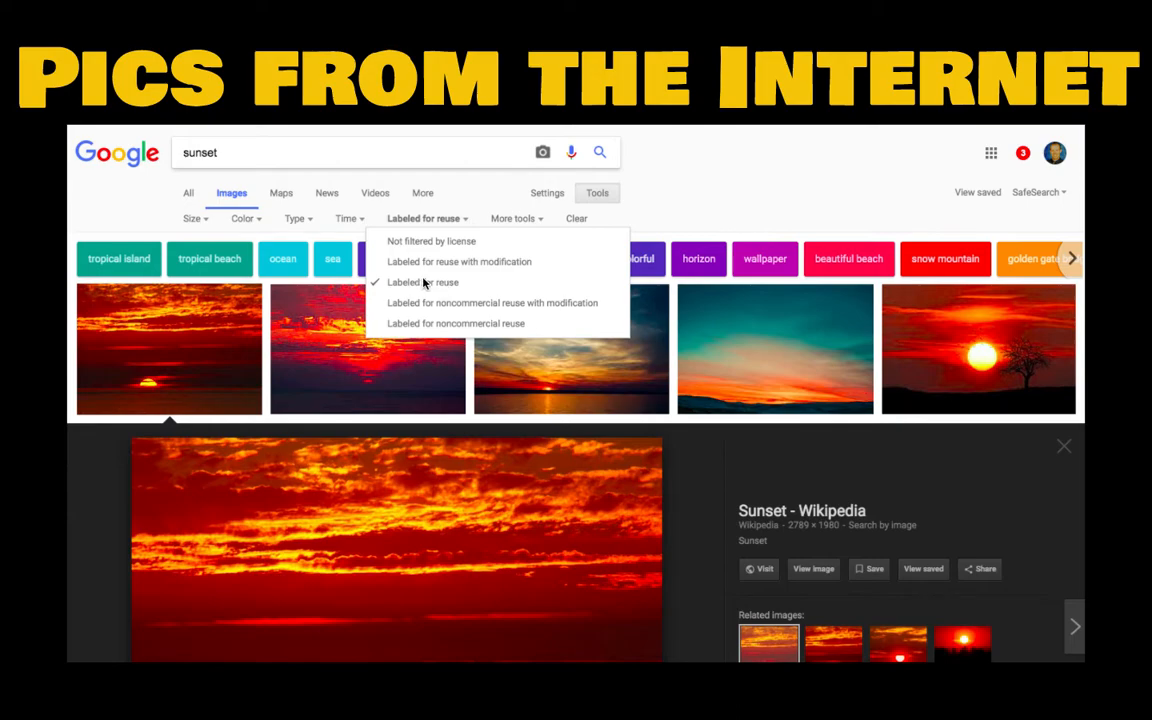
mouse_move(268, 372)
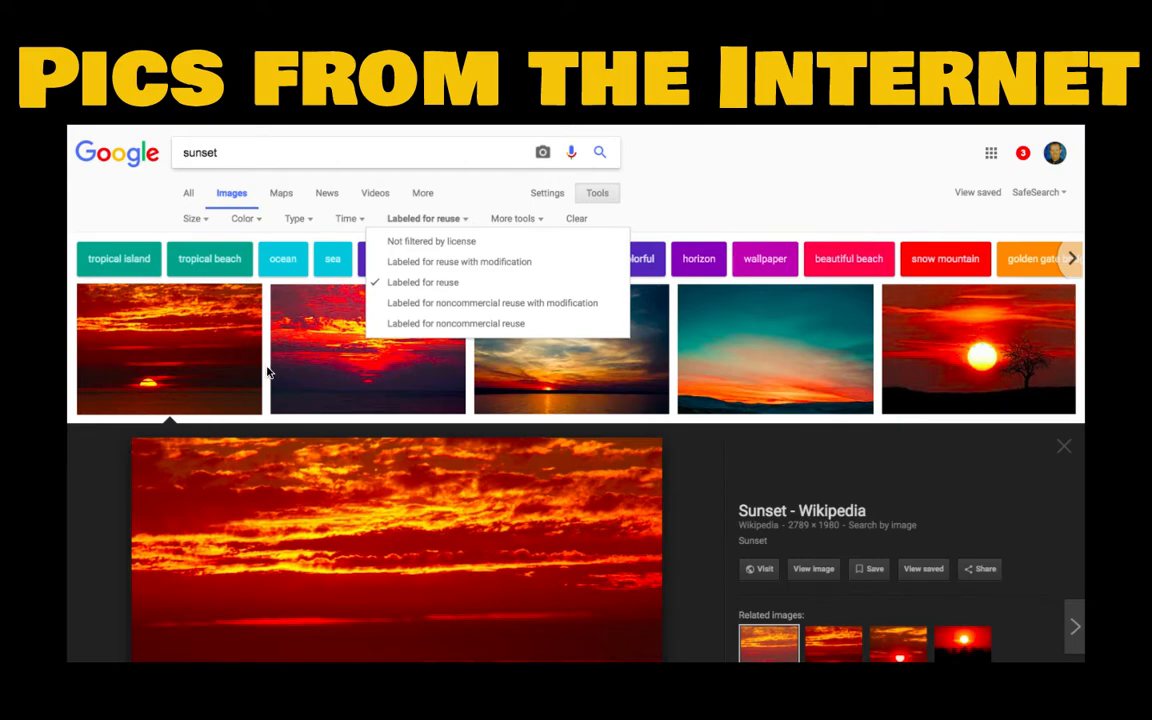
mouse_move(268, 340)
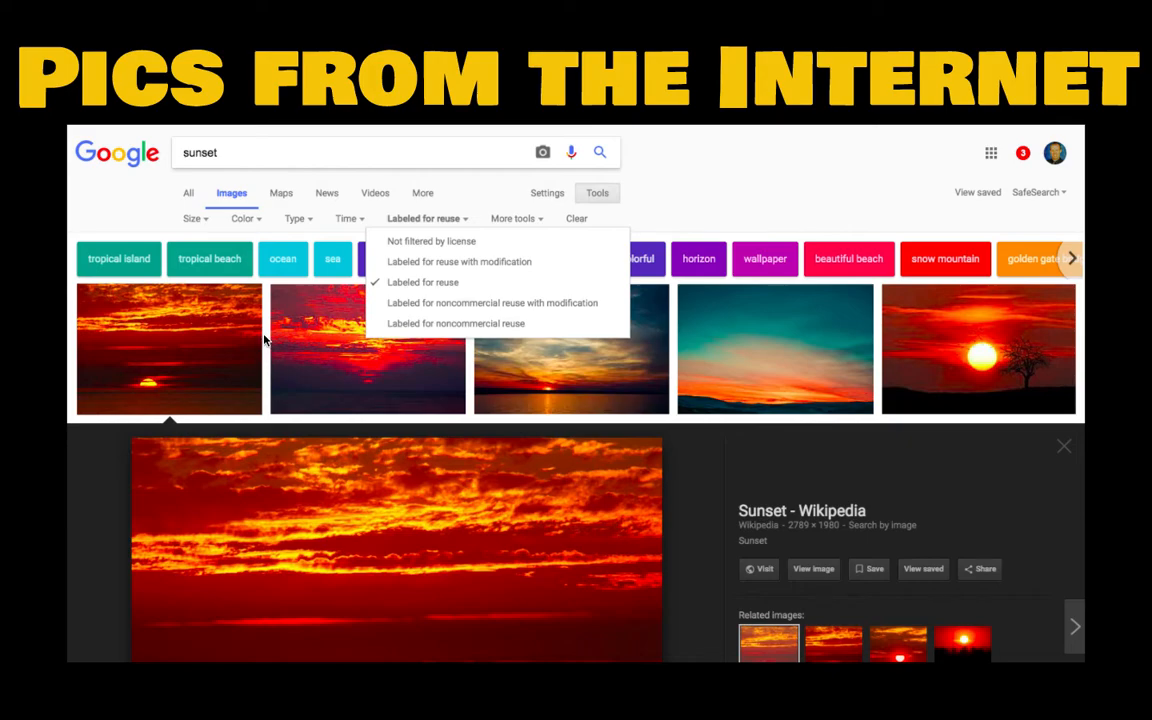
mouse_move(192, 336)
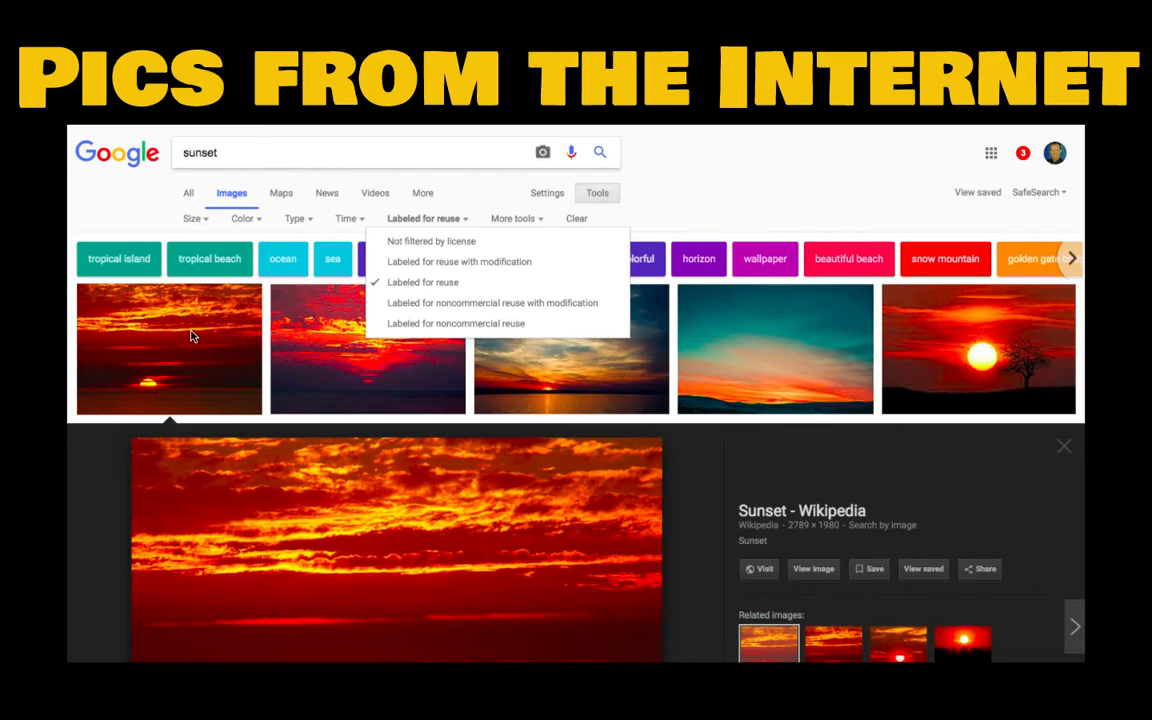
mouse_move(796, 340)
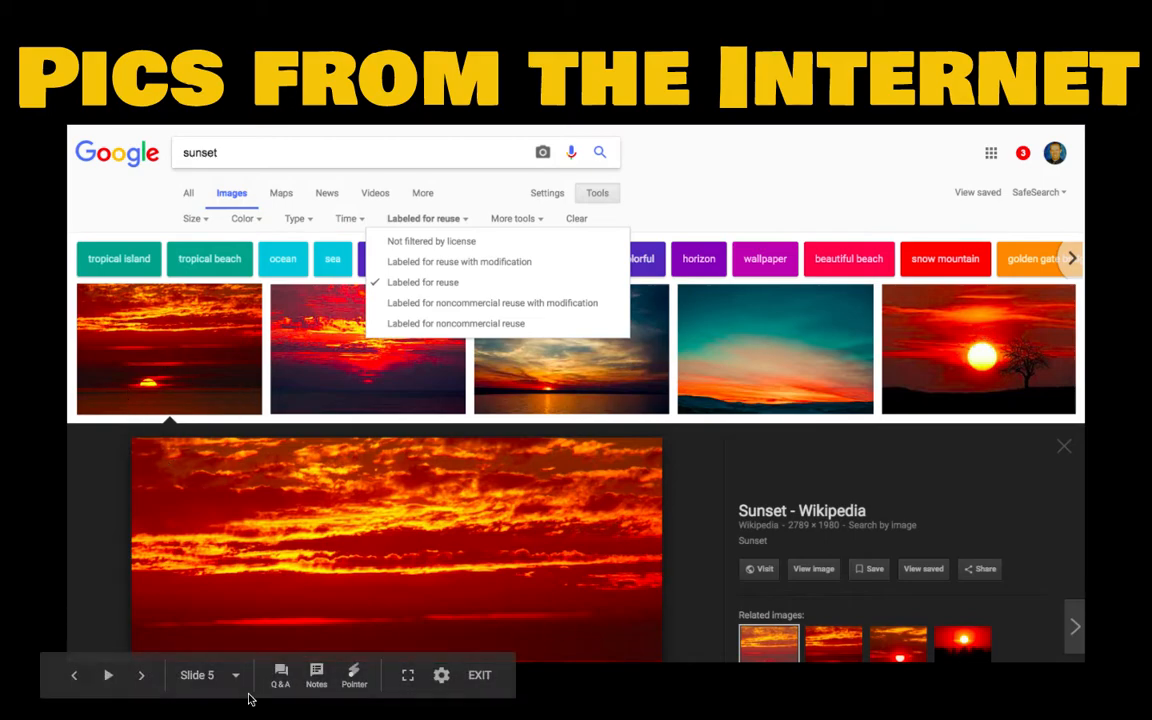
mouse_move(530, 516)
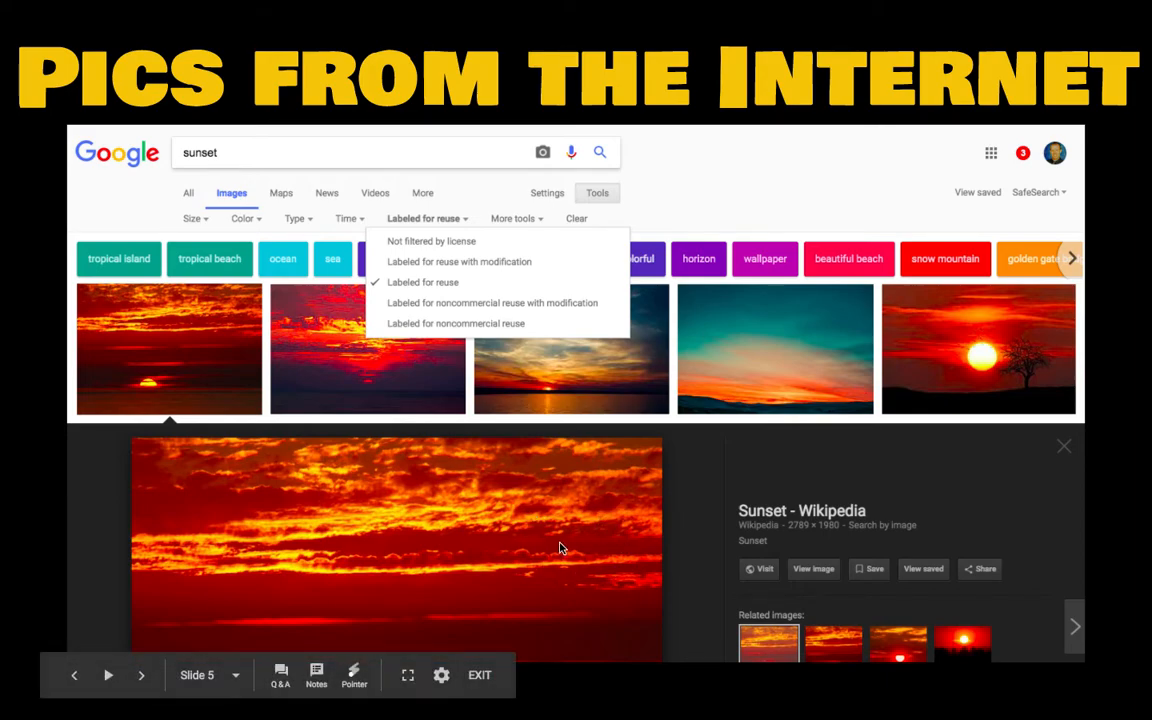
mouse_move(576, 492)
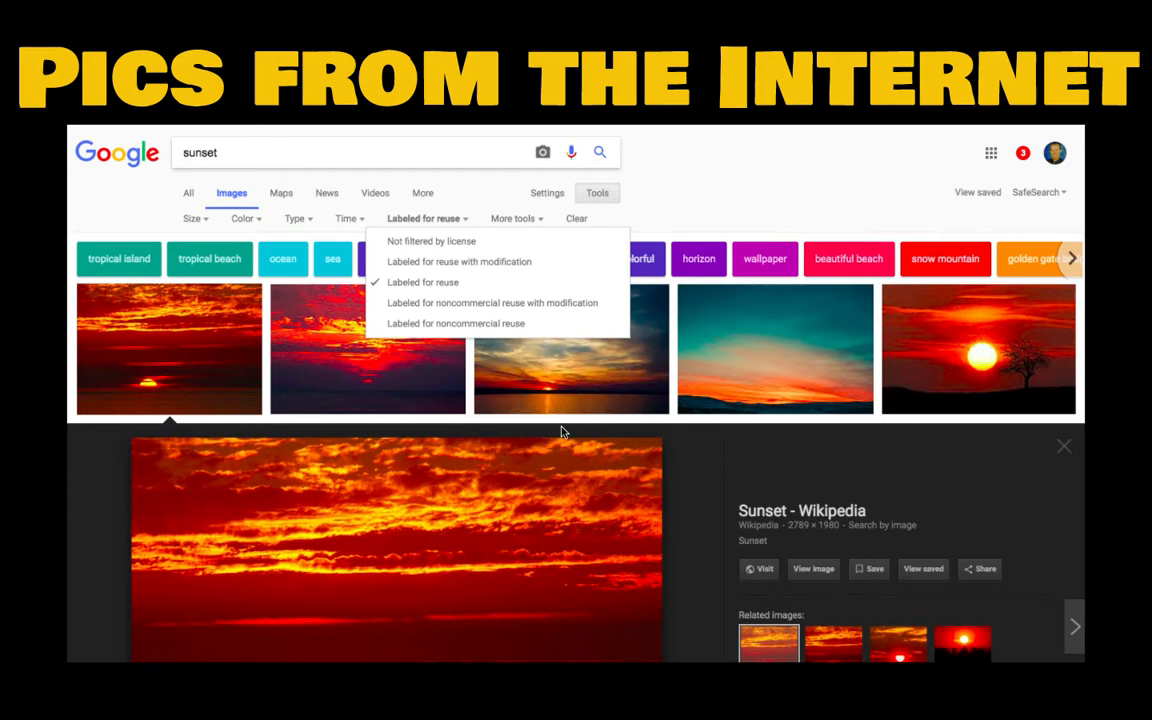
mouse_move(568, 468)
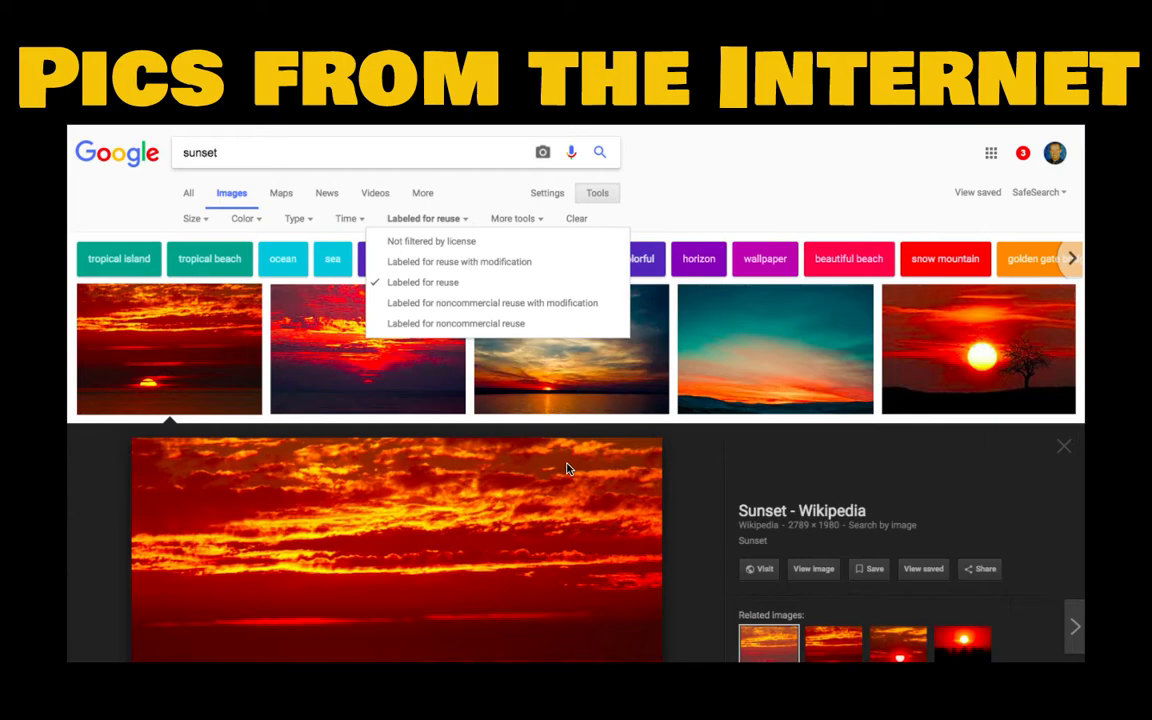
mouse_move(706, 516)
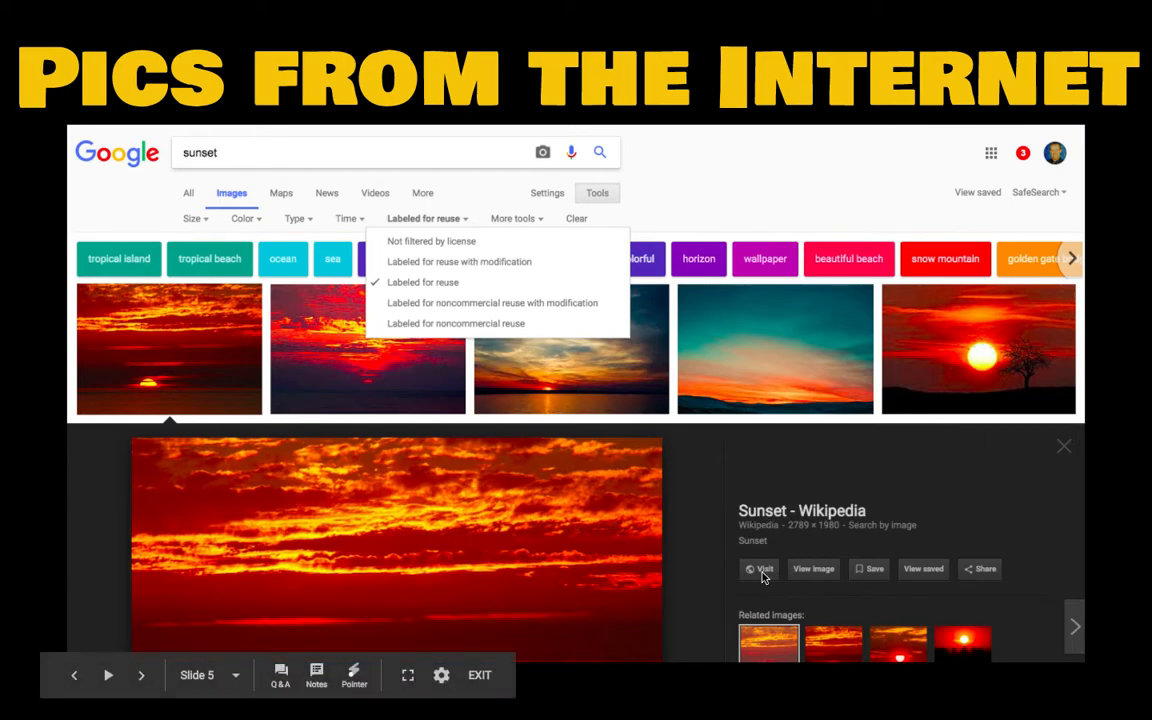
mouse_move(500, 502)
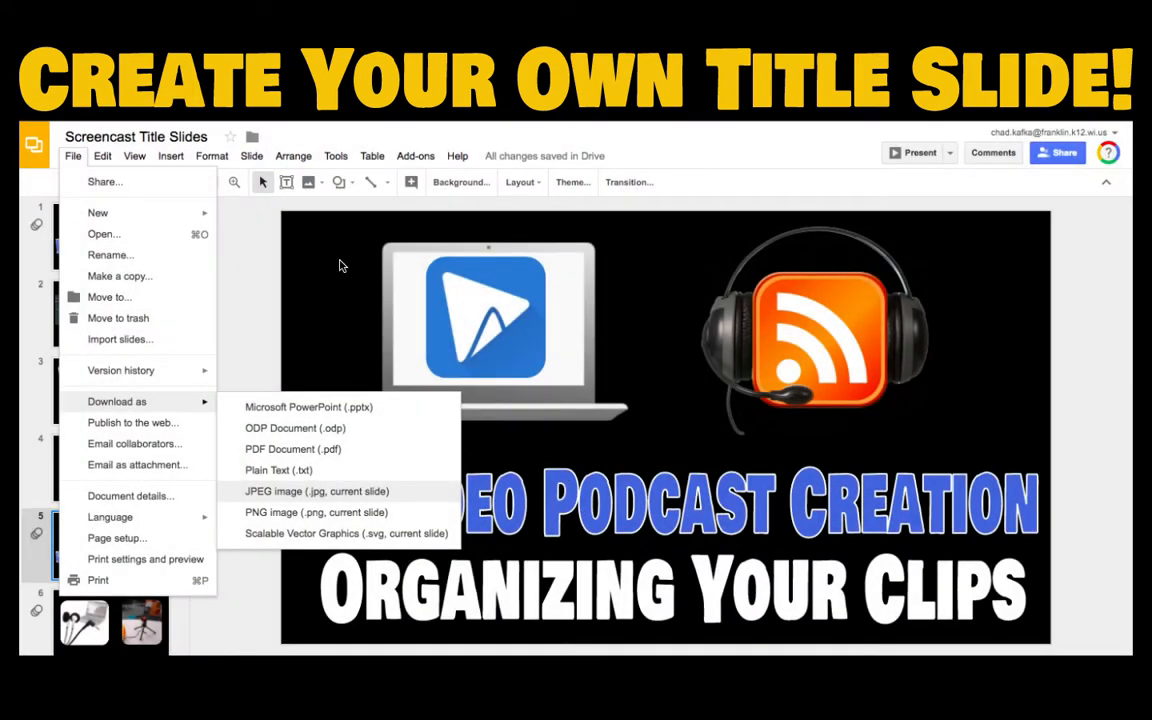
mouse_move(324, 290)
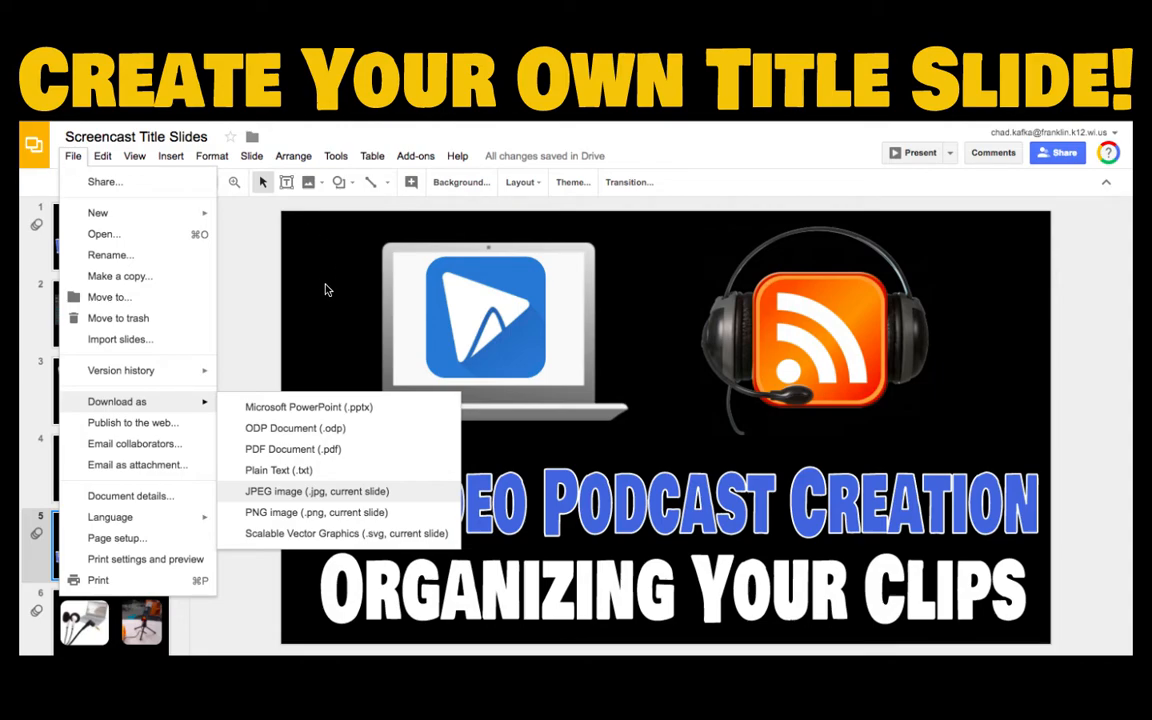
mouse_move(672, 324)
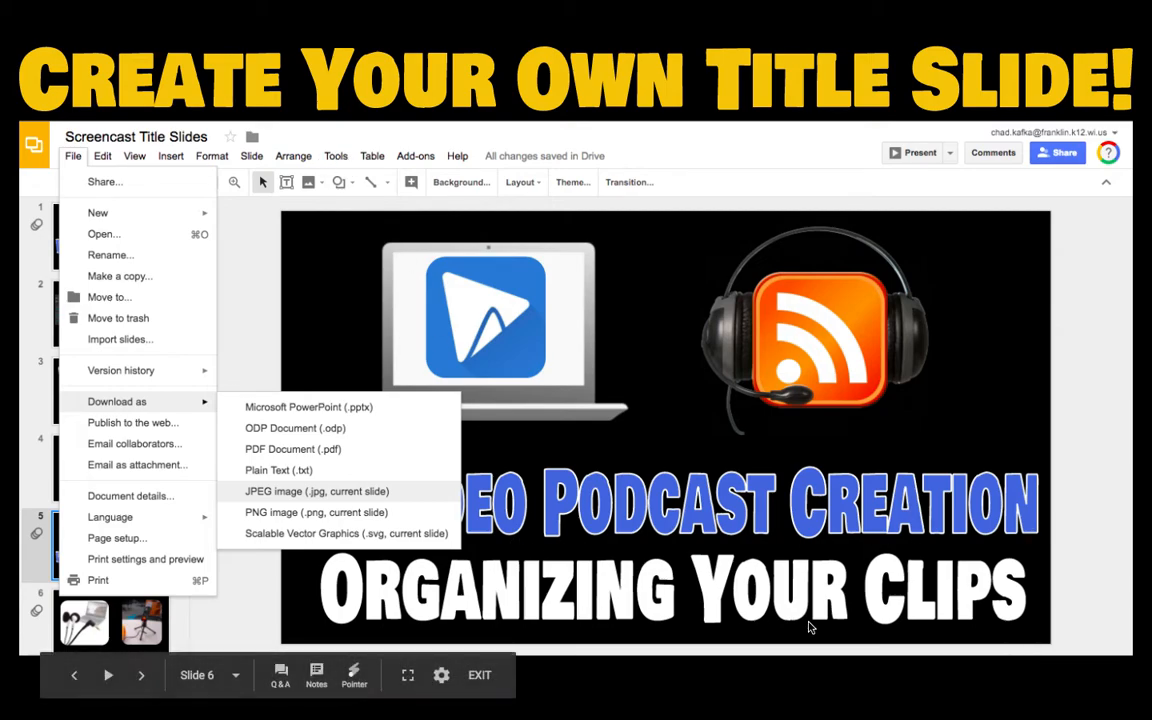
mouse_move(1024, 360)
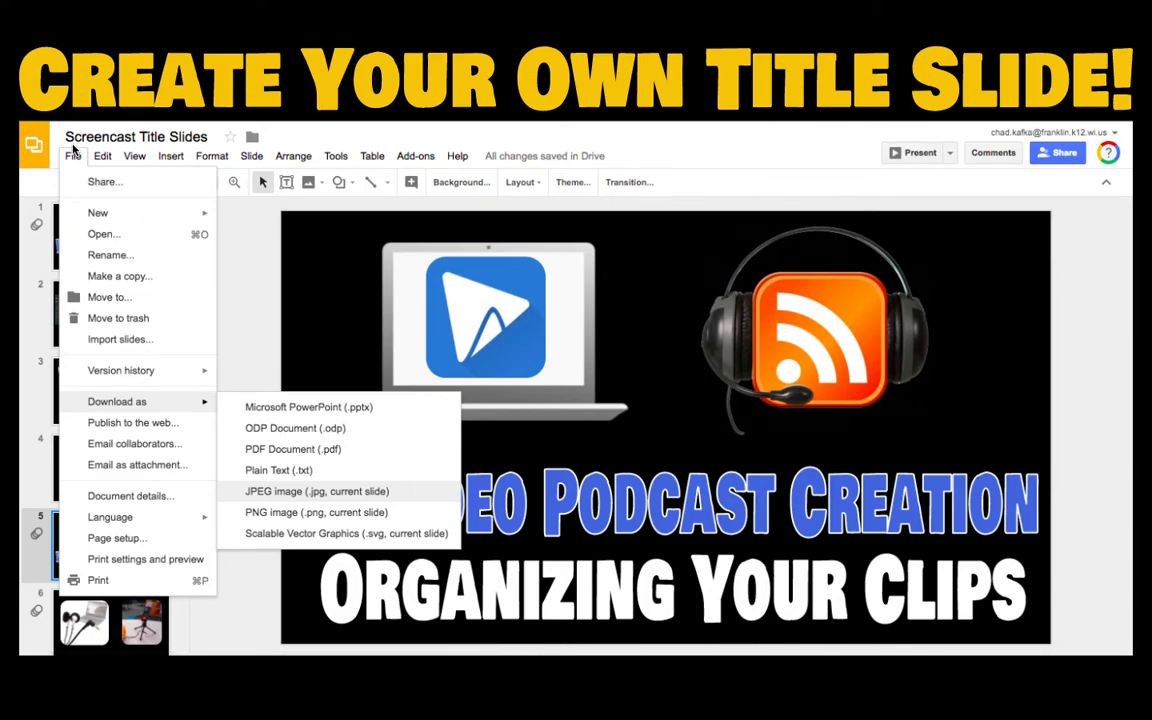
mouse_move(136, 410)
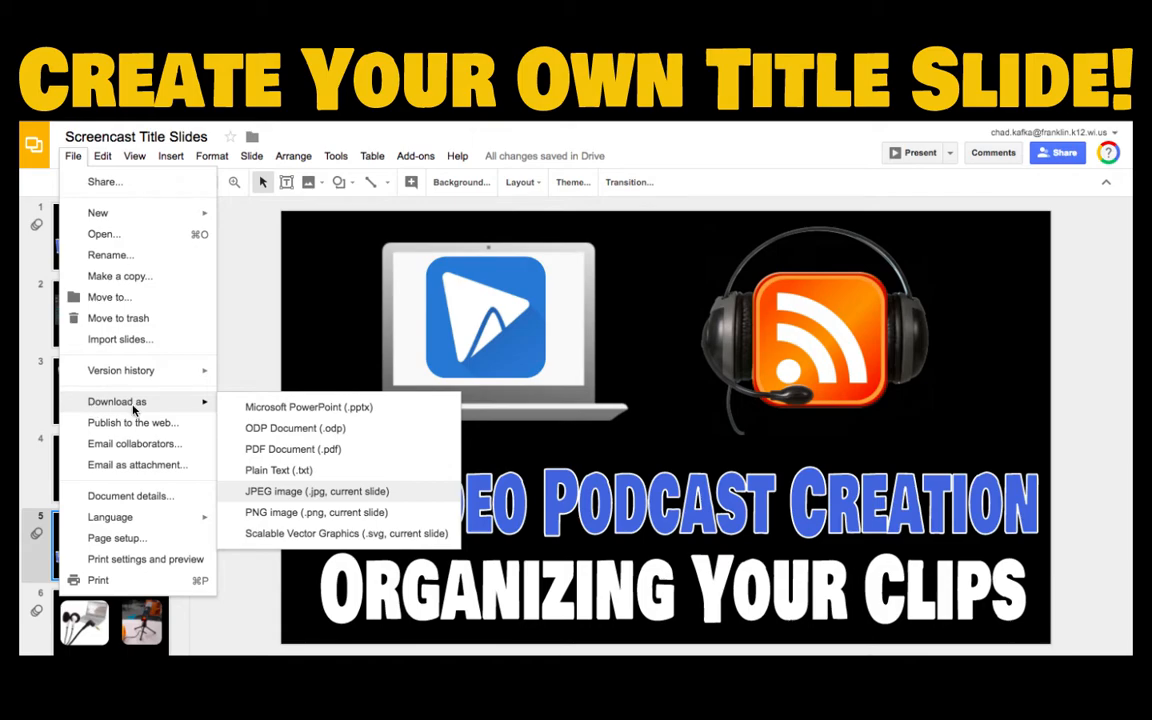
mouse_move(588, 492)
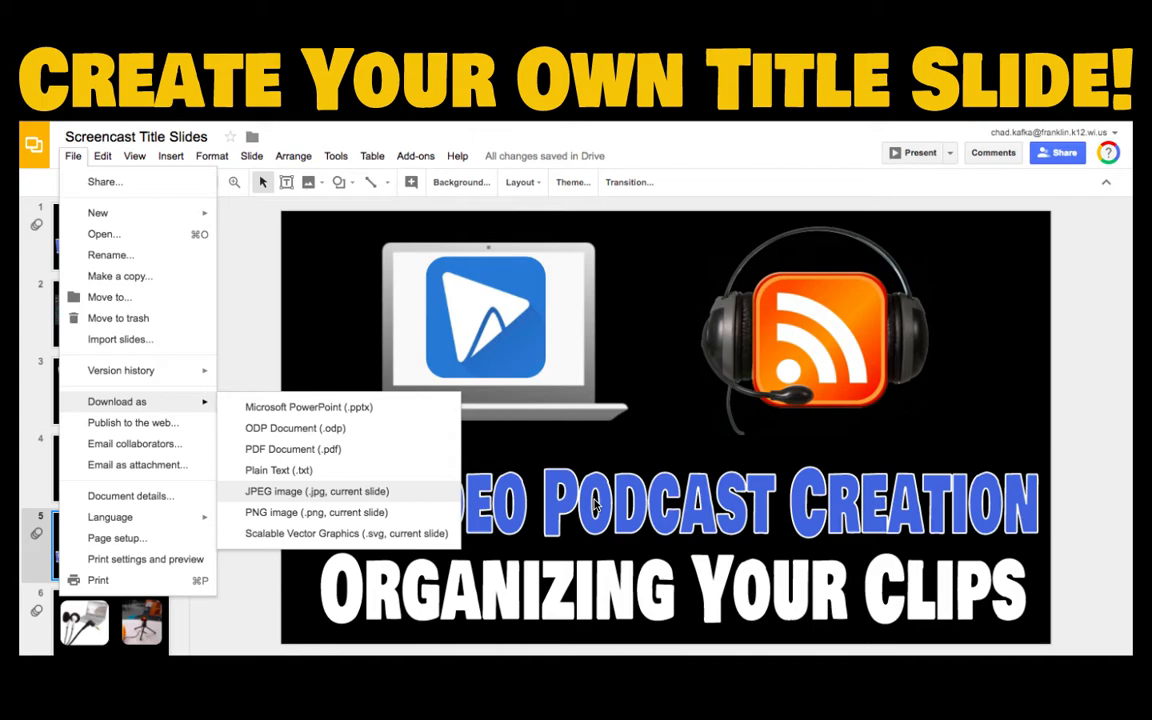
mouse_move(696, 468)
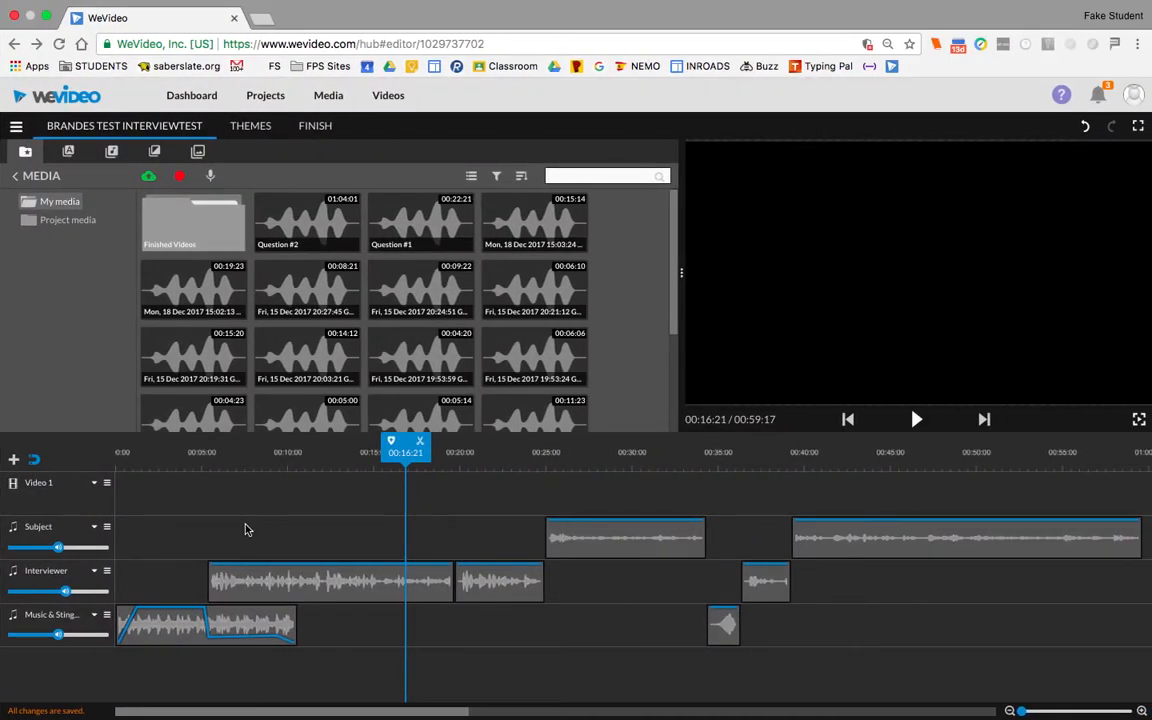
mouse_move(620, 558)
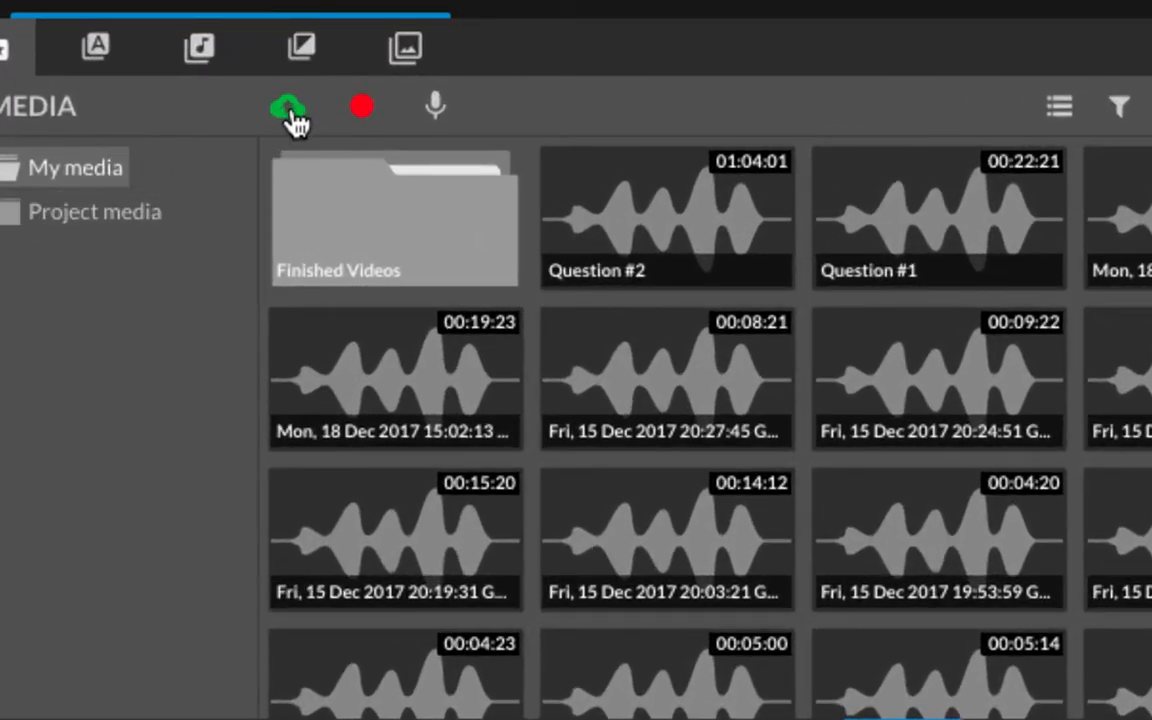
mouse_move(288, 106)
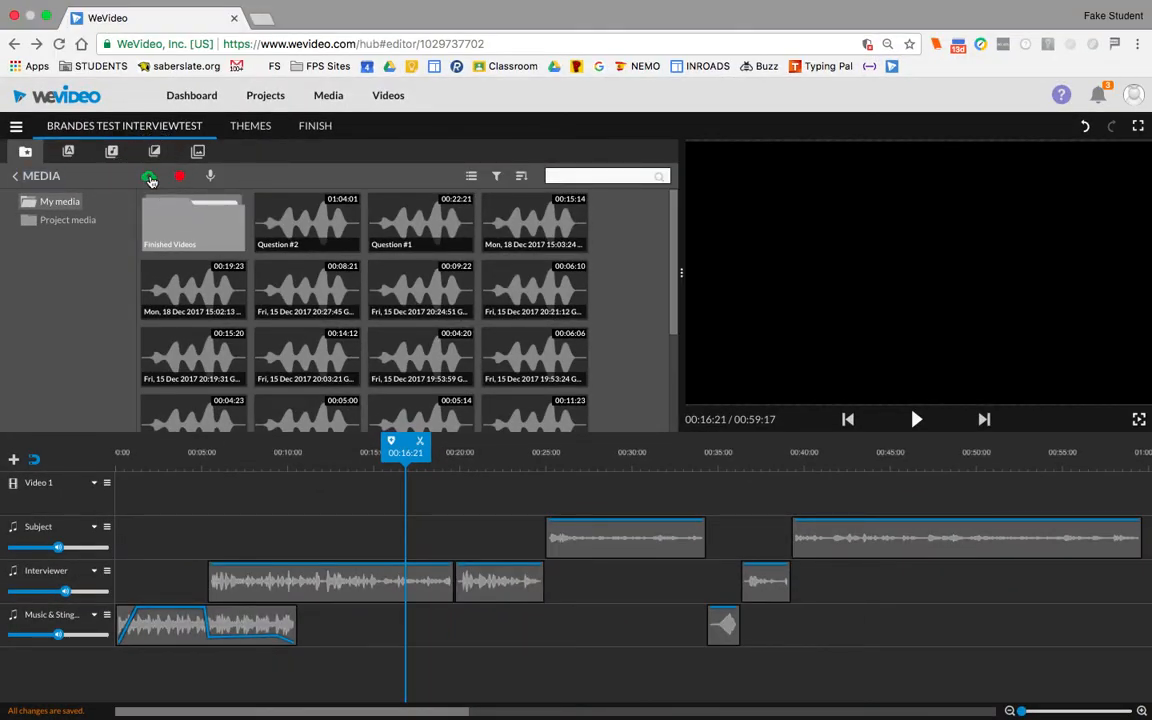
Bring up the import media window from the green upload icon above the Media panel.
click(148, 176)
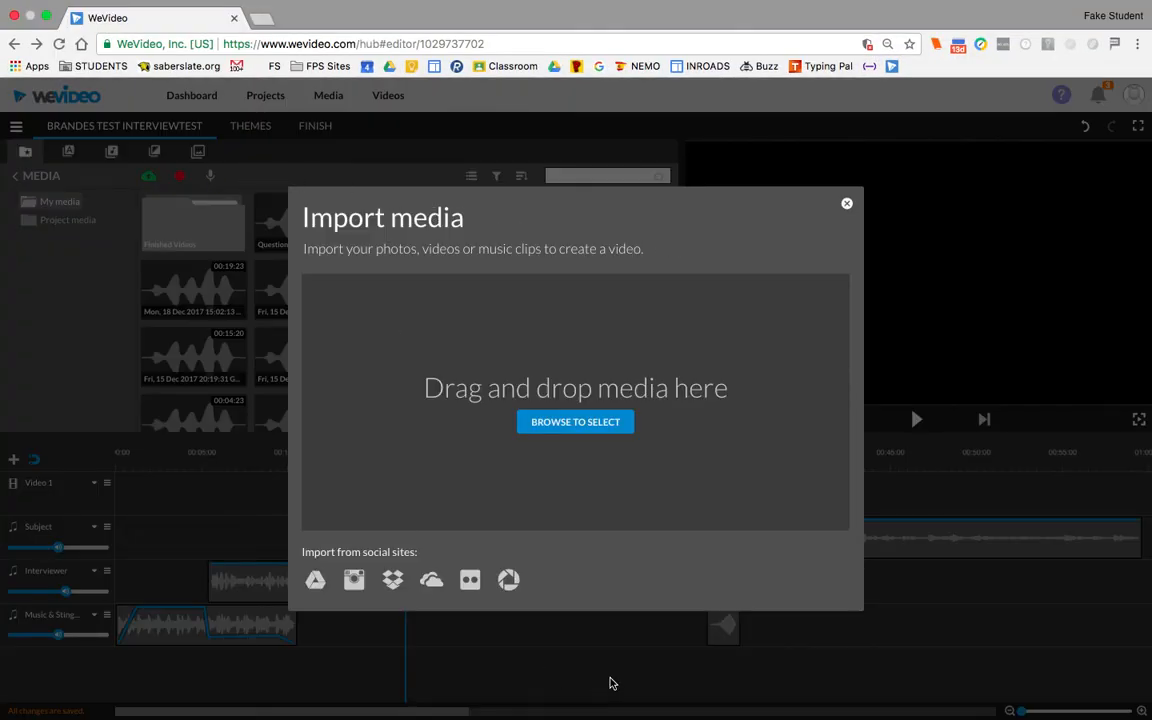
click(576, 420)
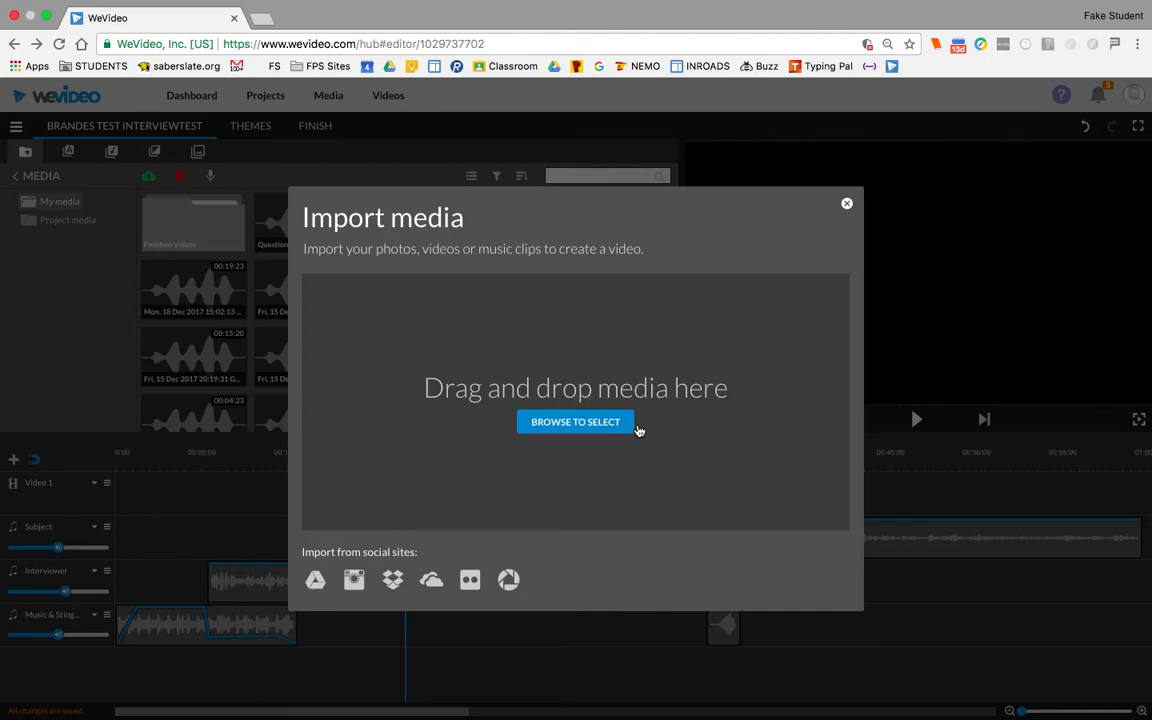
click(576, 420)
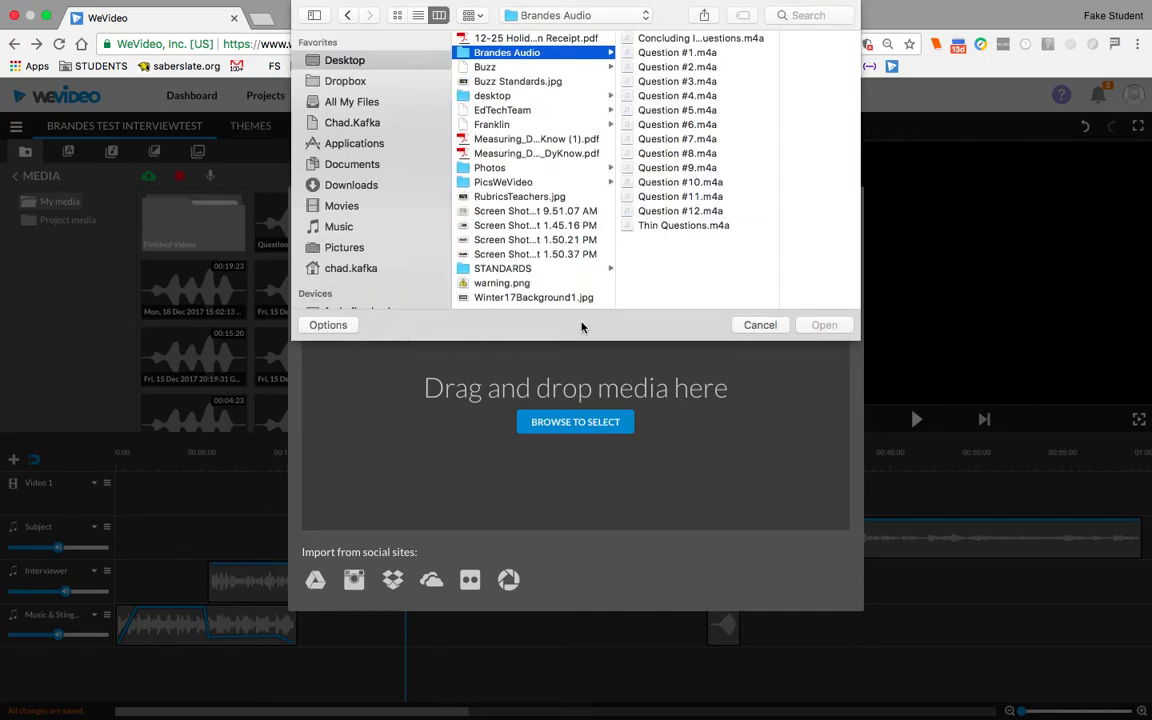
click(352, 184)
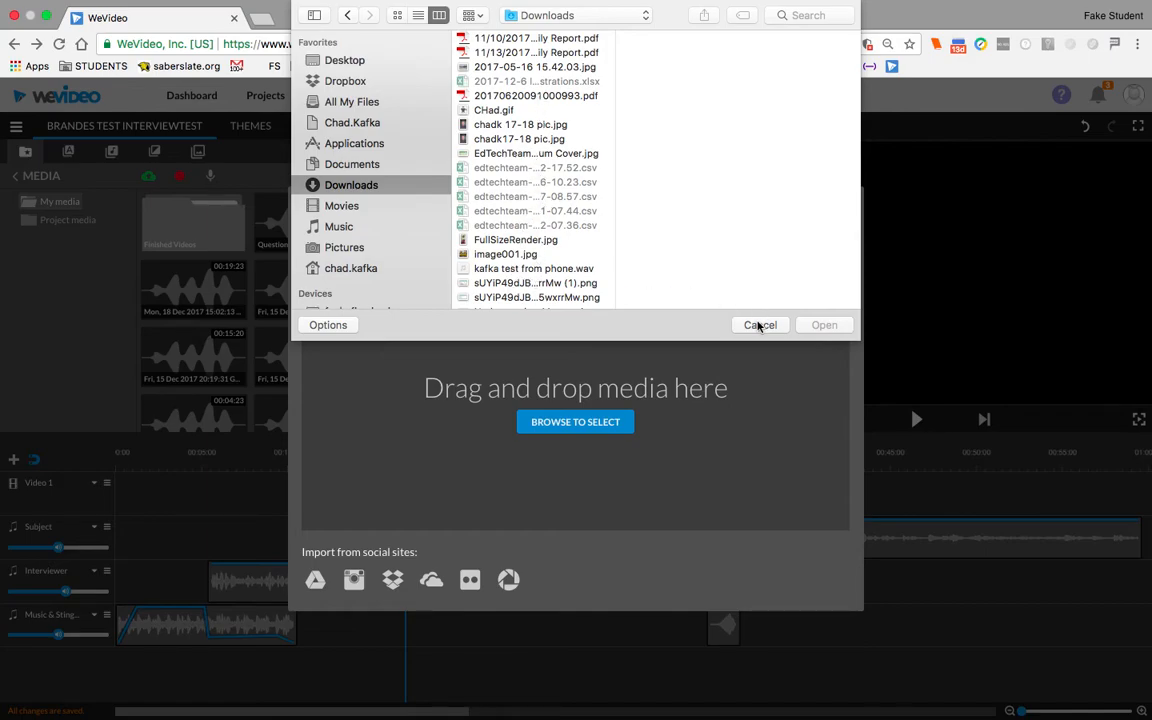
click(760, 324)
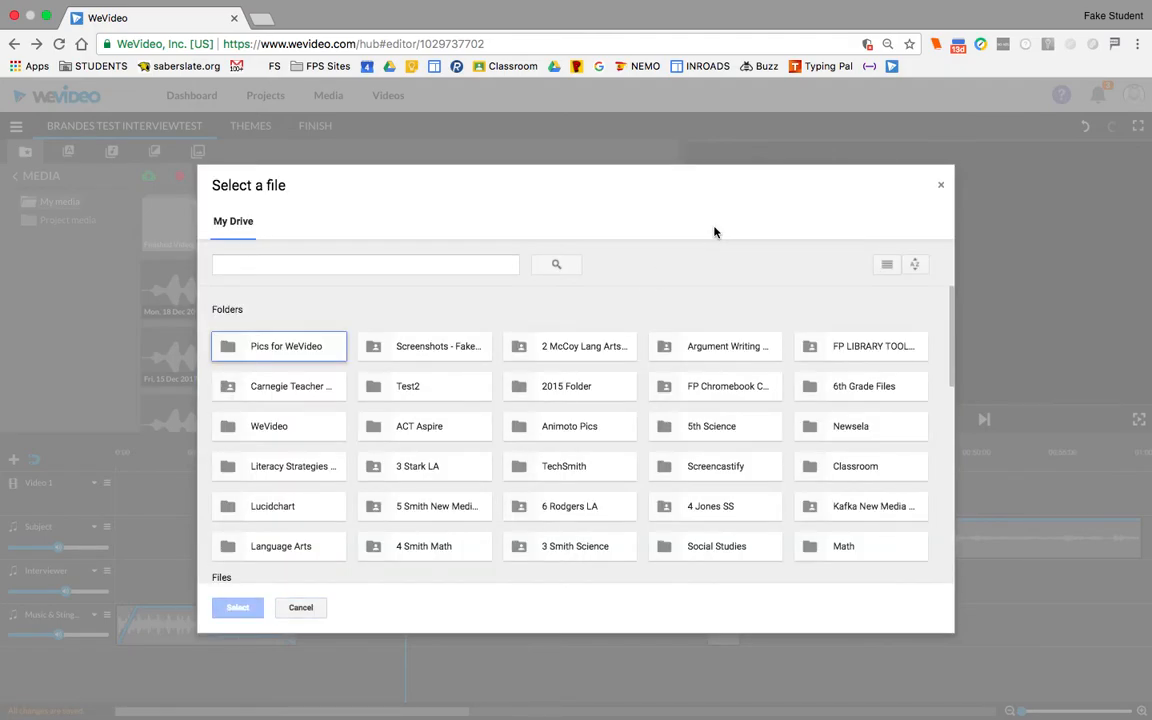
mouse_move(644, 290)
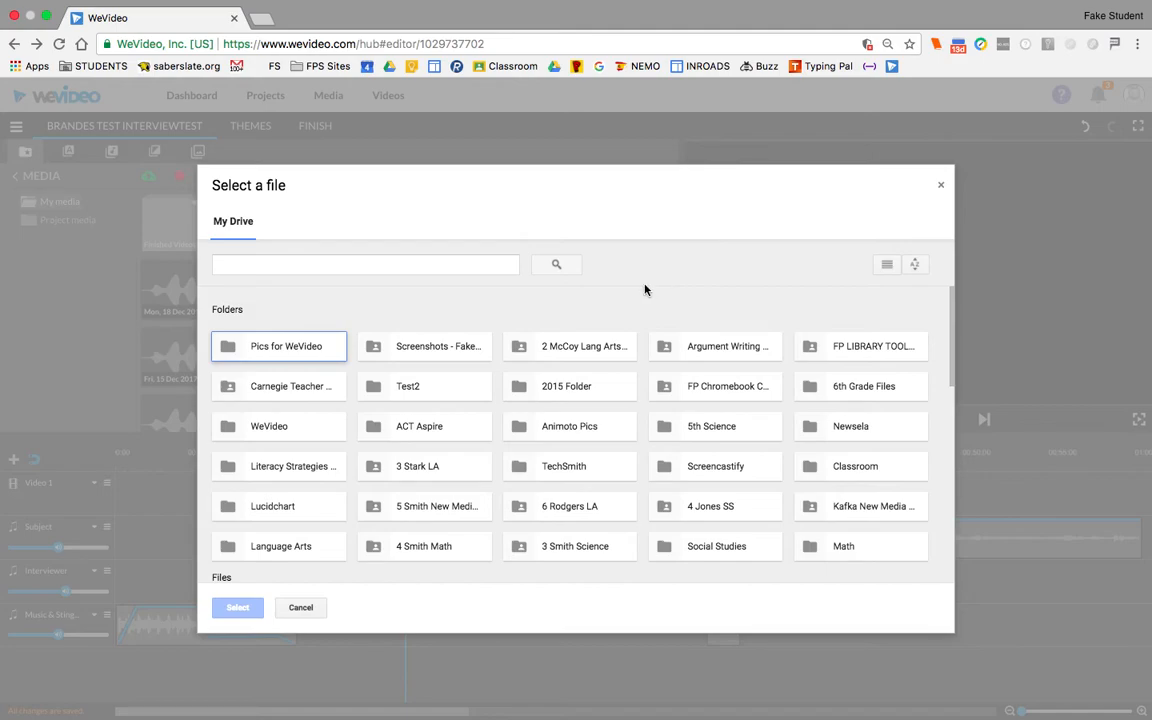
mouse_move(388, 314)
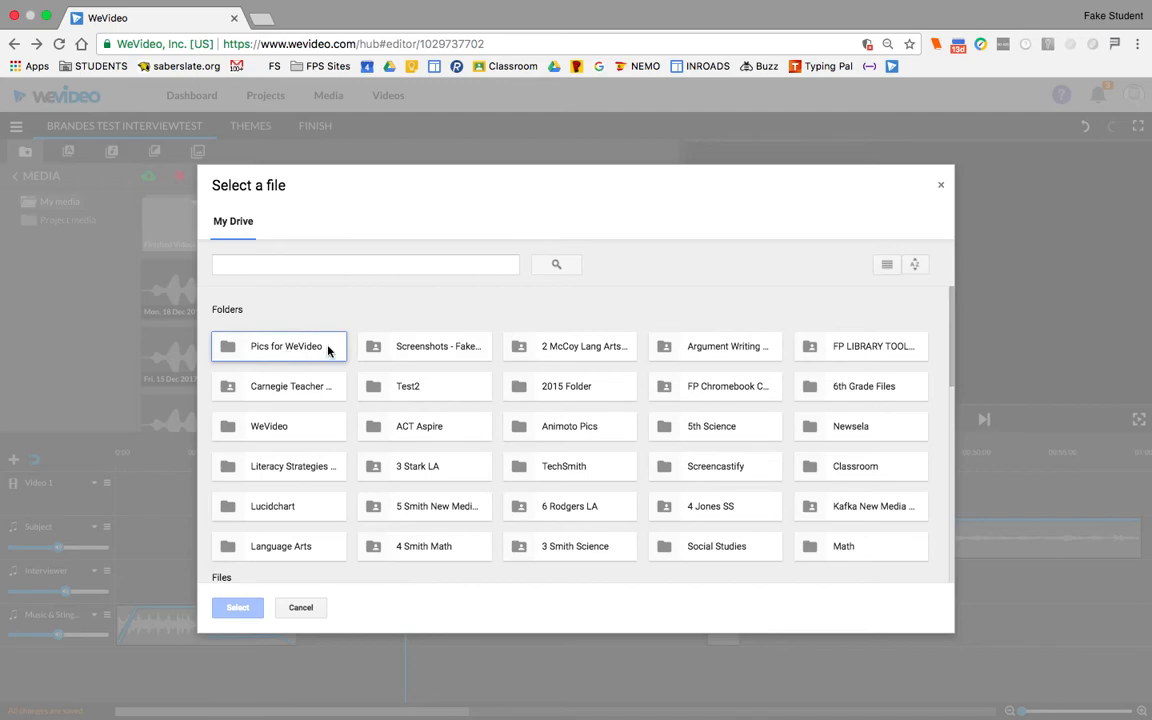
mouse_move(264, 352)
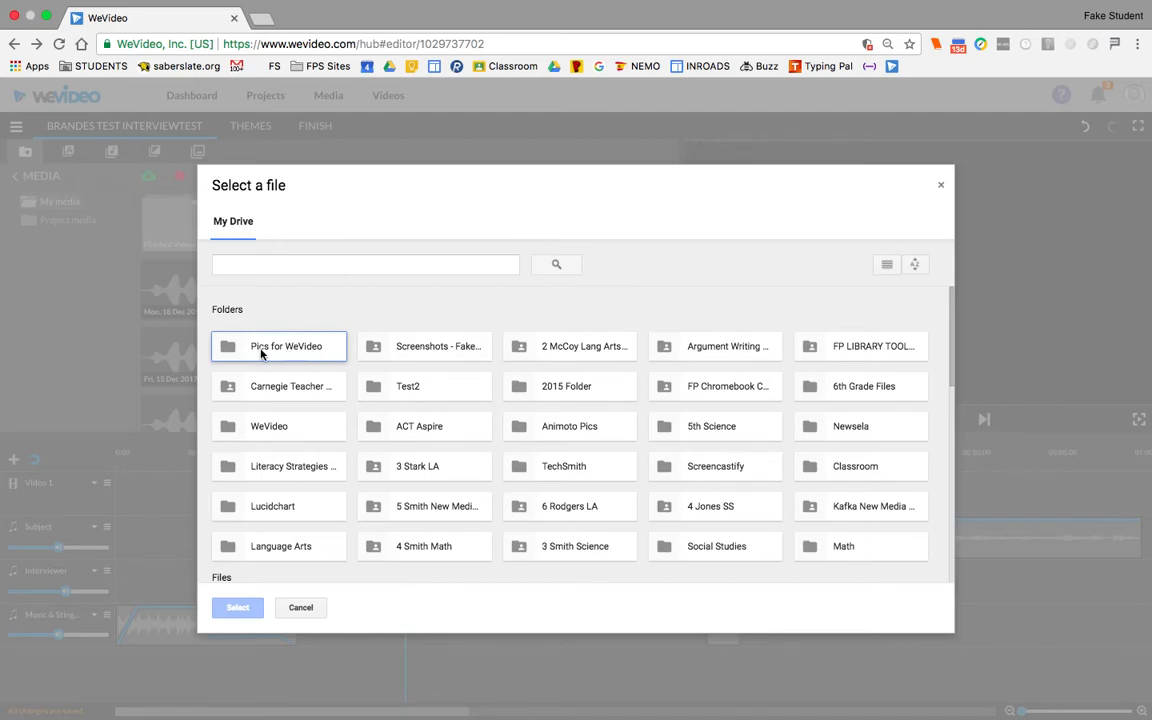
Select all three images in the Pics for WeVideo Drive folder and confirm importing them.
double_click(284, 346)
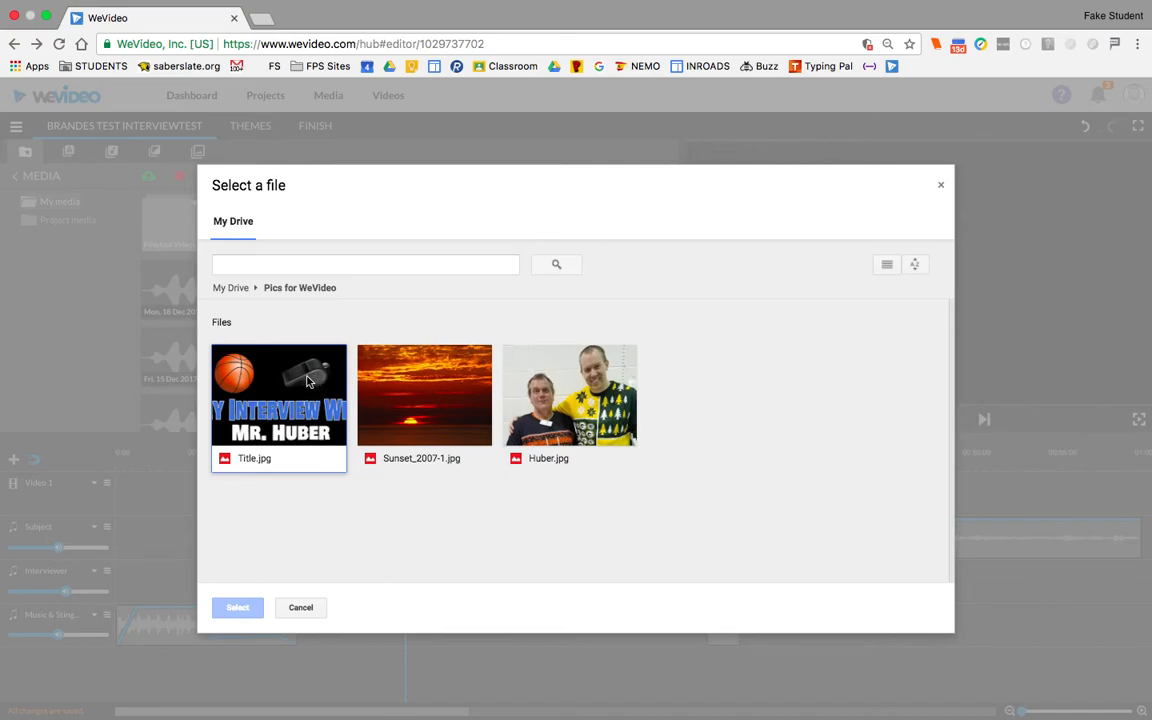
click(424, 394)
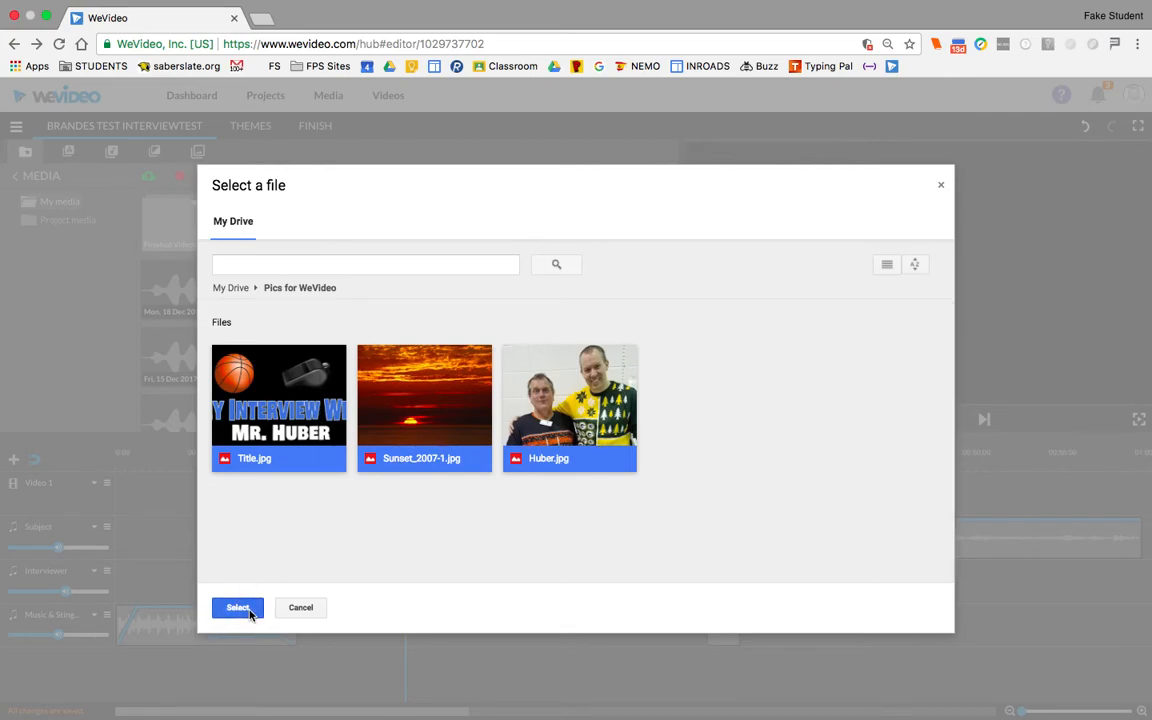
click(236, 608)
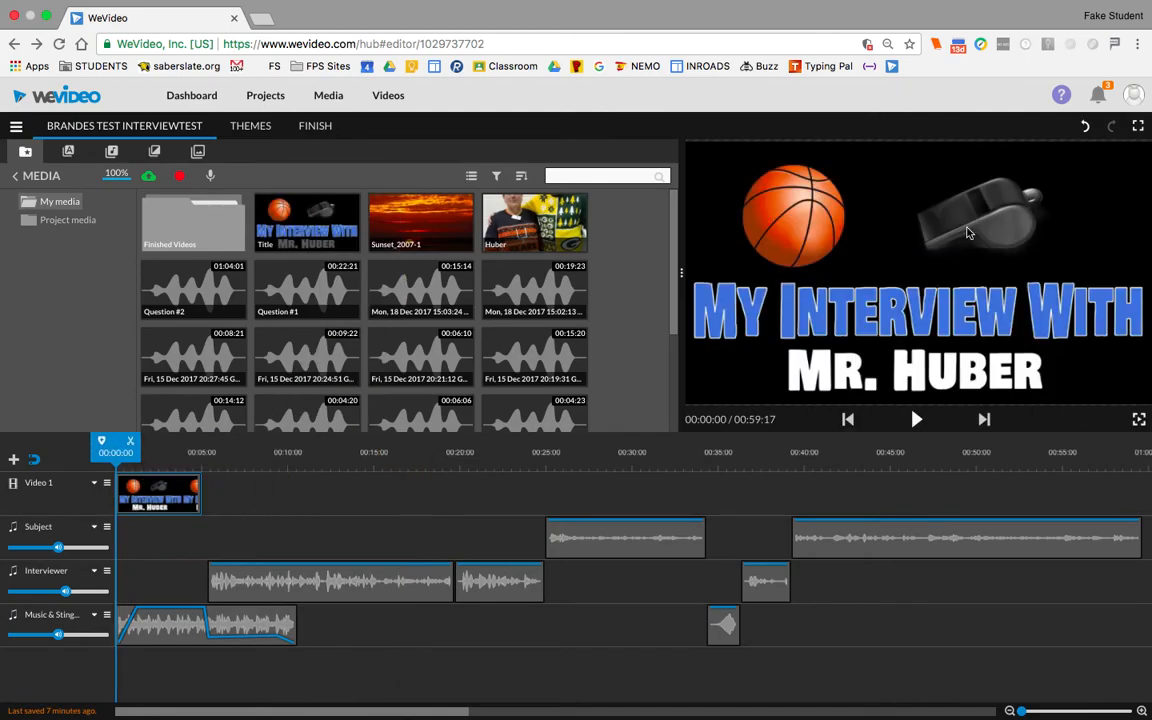
Stretch the title image clip on Video 1 rightward to cover the opening stretch.
click(200, 490)
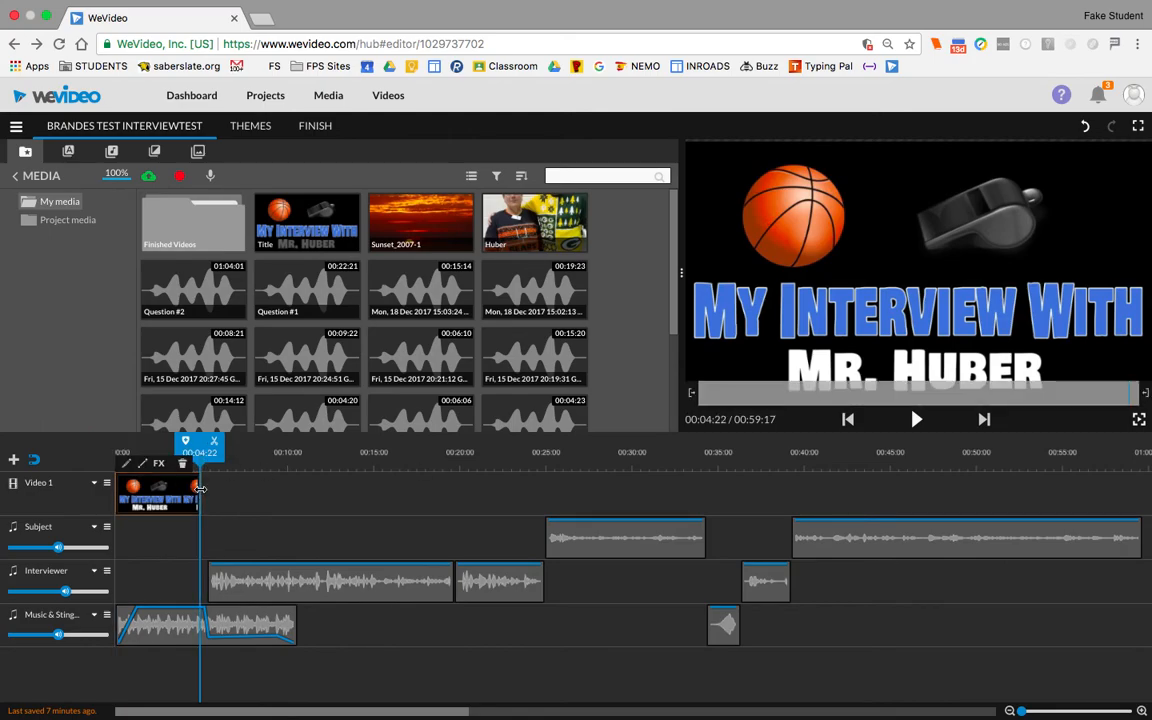
drag(200, 496, 380, 500)
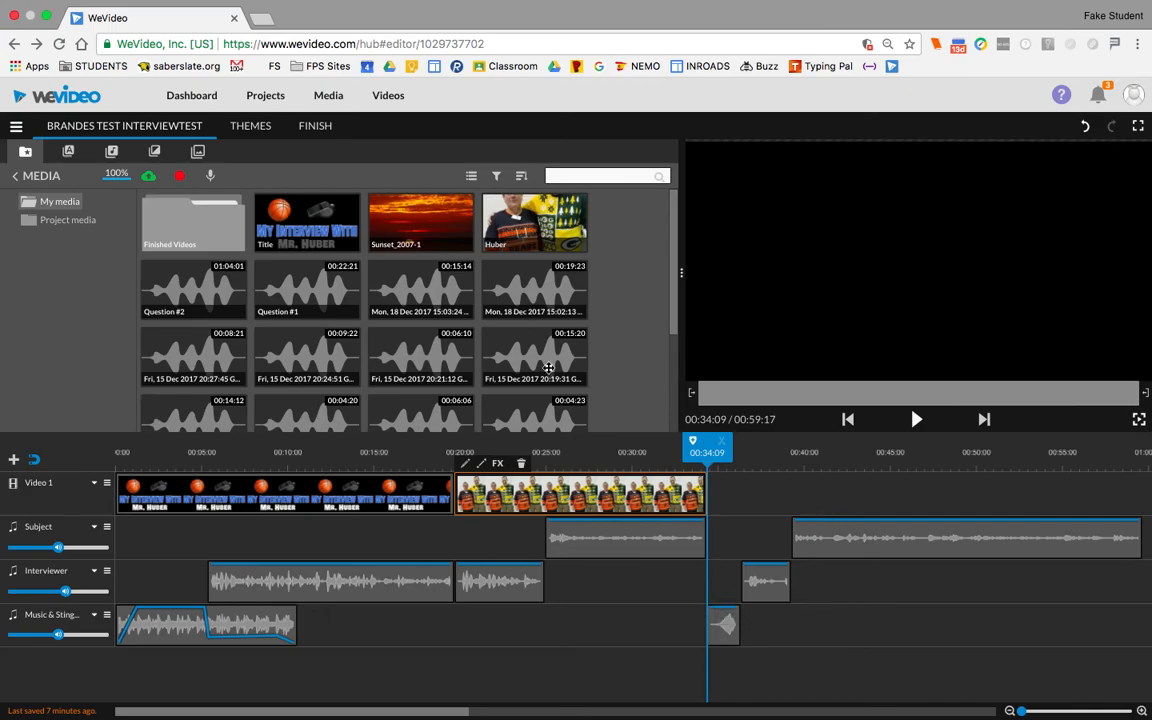
mouse_move(402, 216)
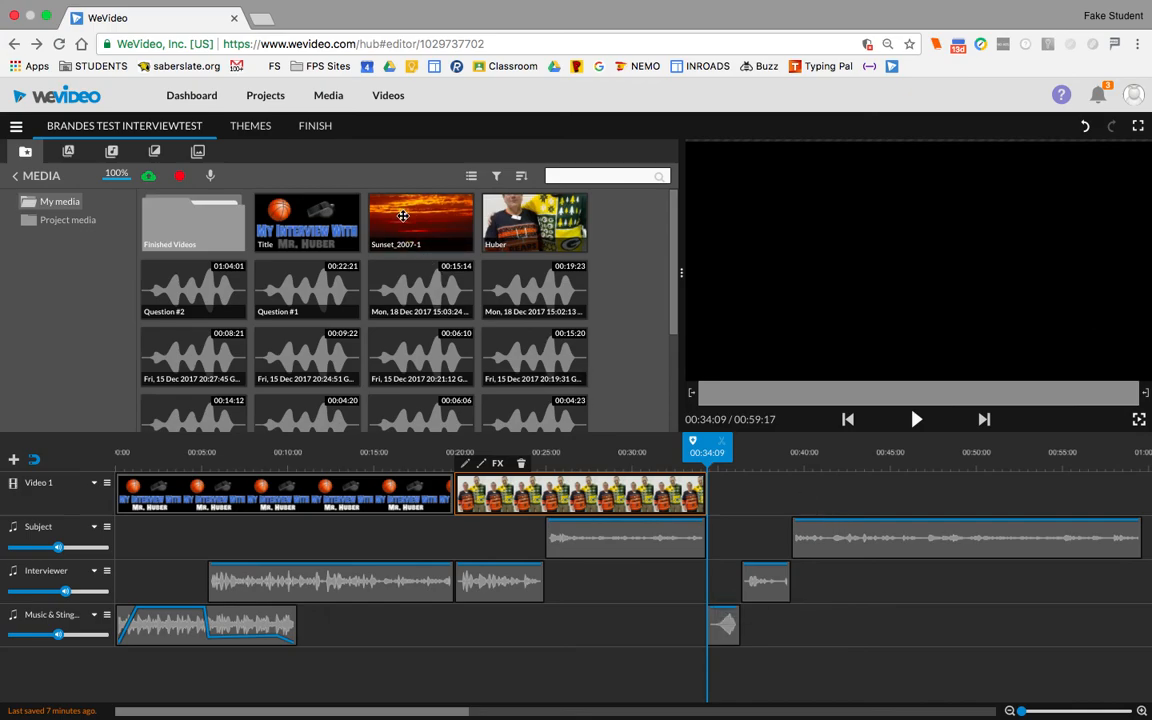
Place the Sunset_2007-1 picture on Video 1 after the interview photo.
click(748, 492)
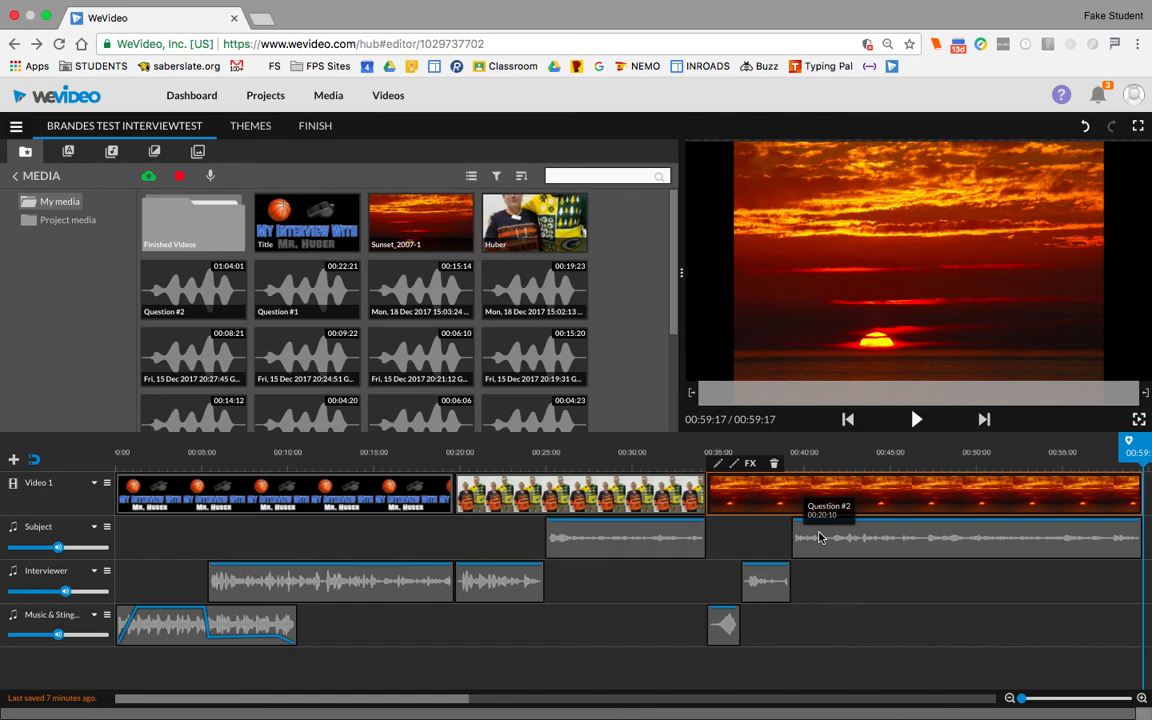
mouse_move(784, 516)
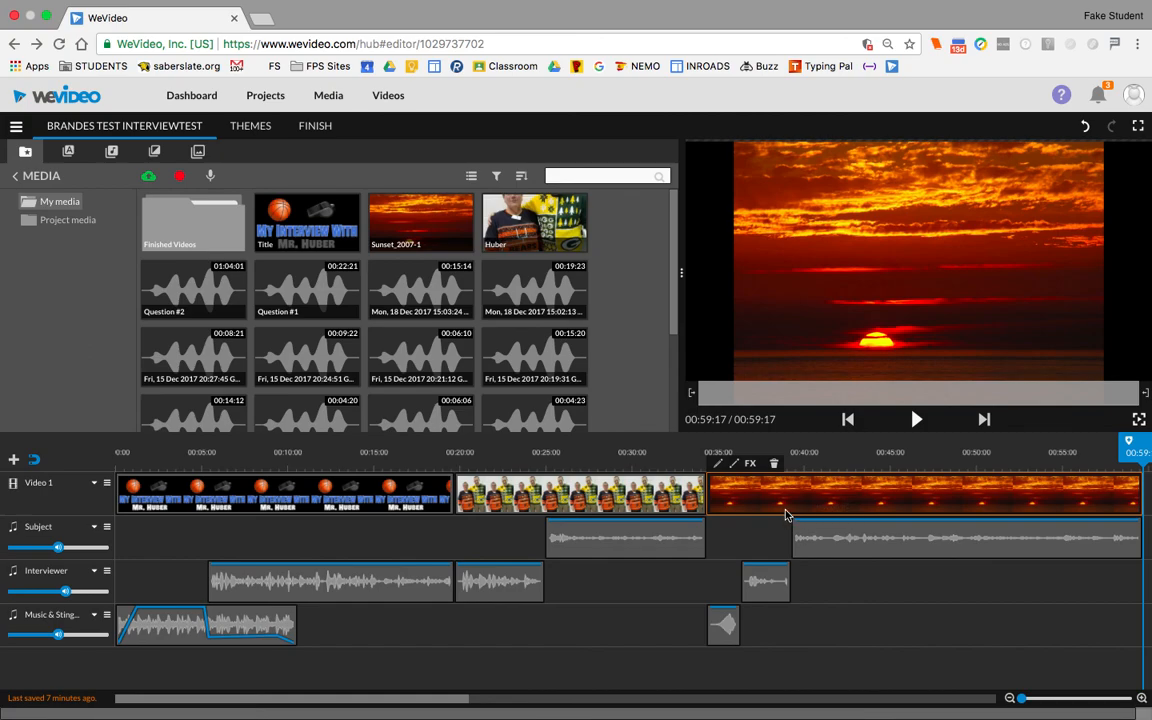